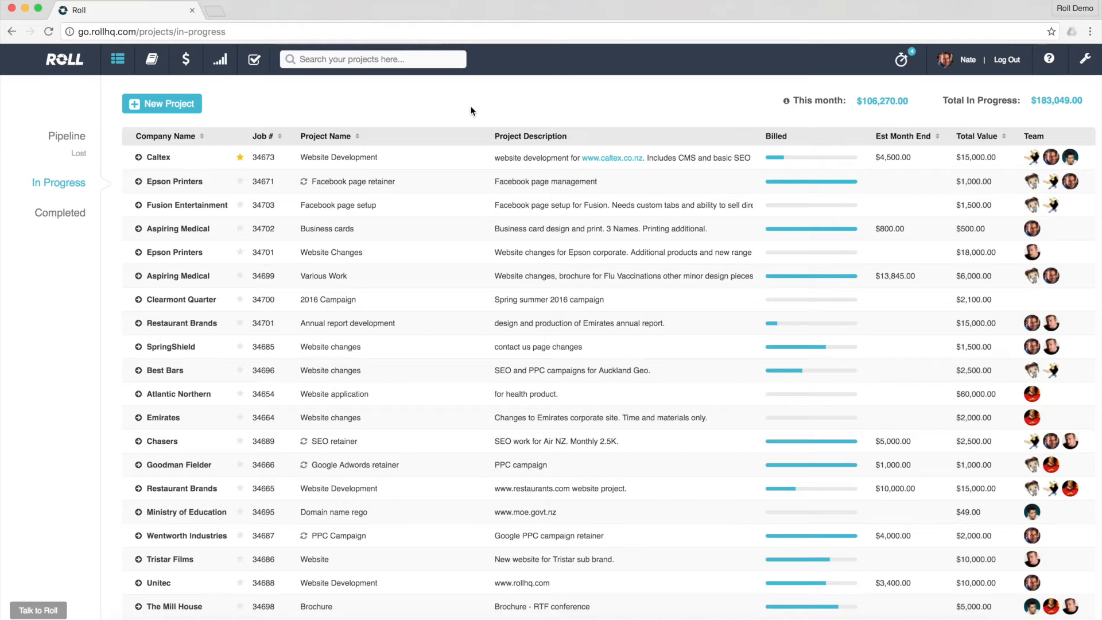
mouse_move(425, 110)
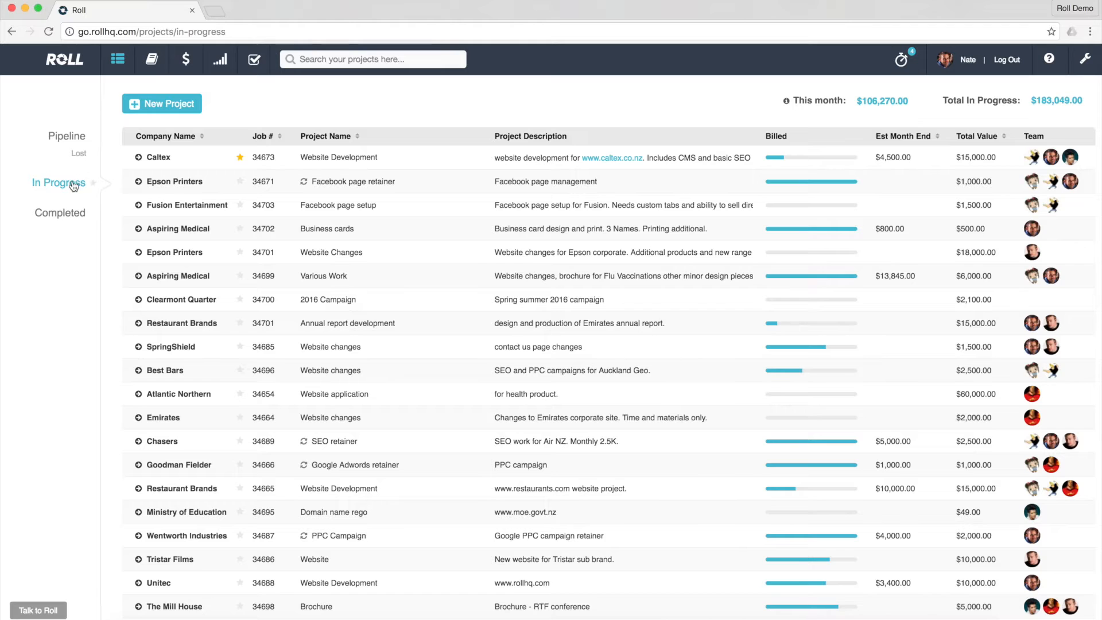
Show the Caltex Website Development project's info with its $15,000 value, billing and tracking summaries
left_click(337, 158)
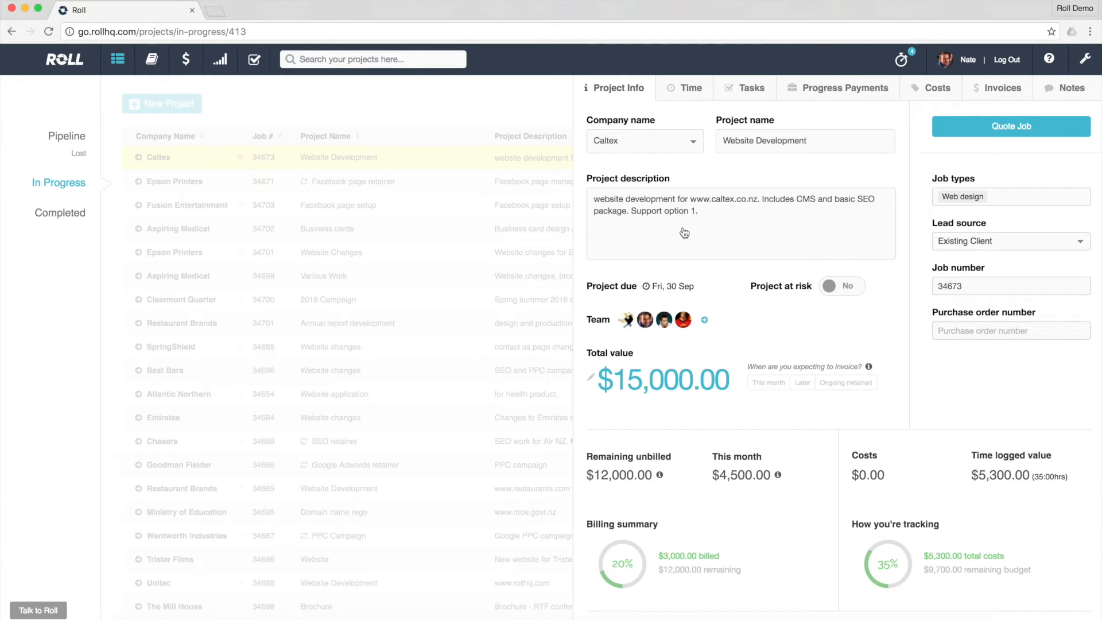
mouse_move(709, 380)
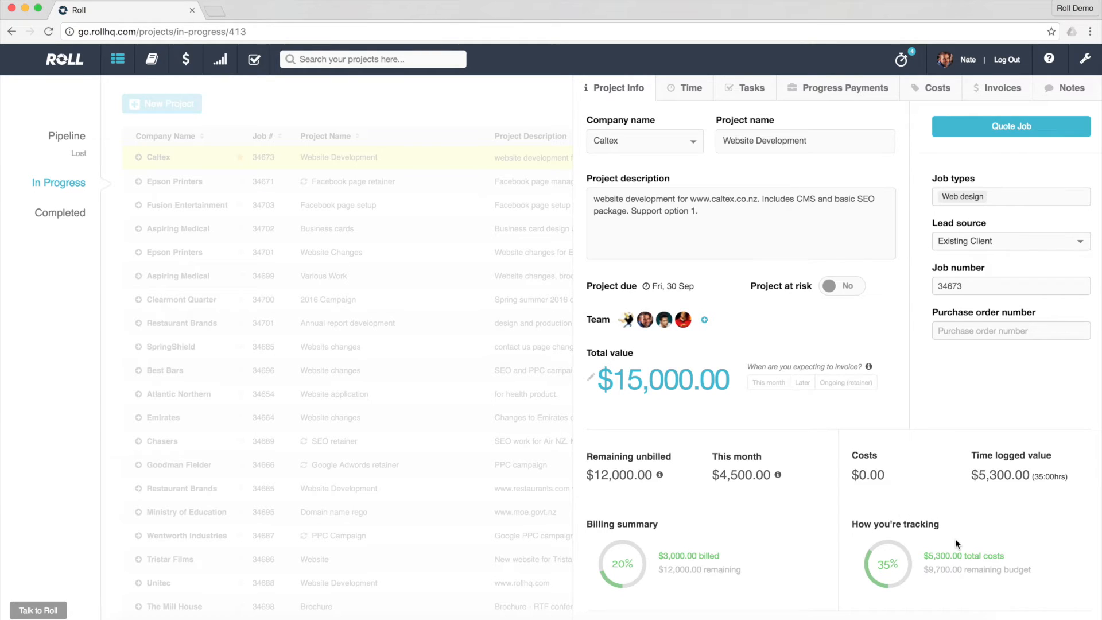
mouse_move(1047, 477)
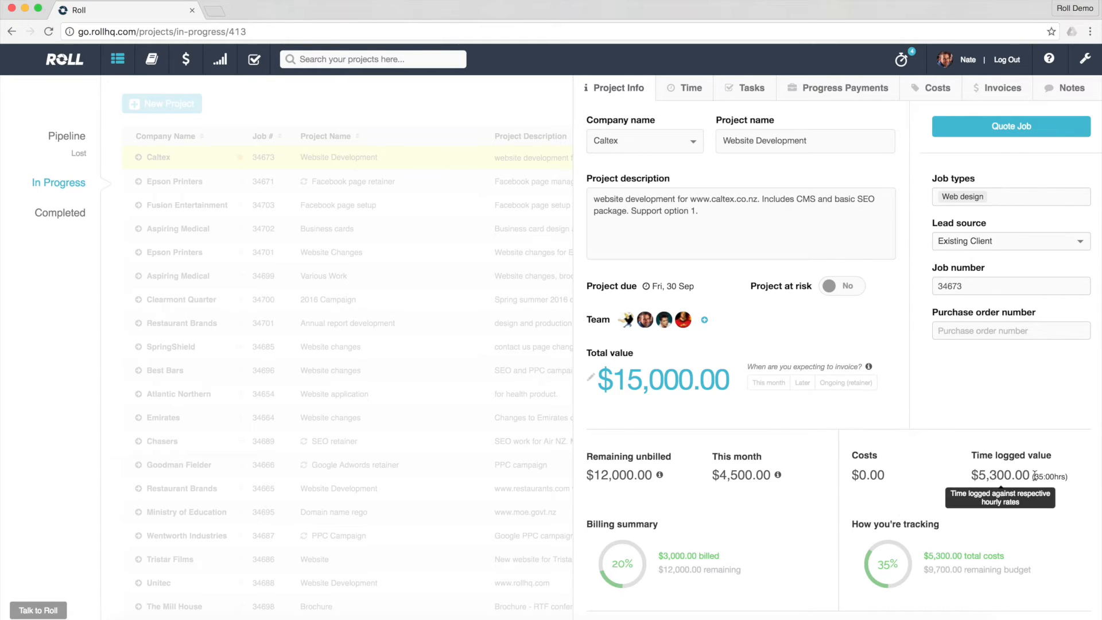
mouse_move(1050, 476)
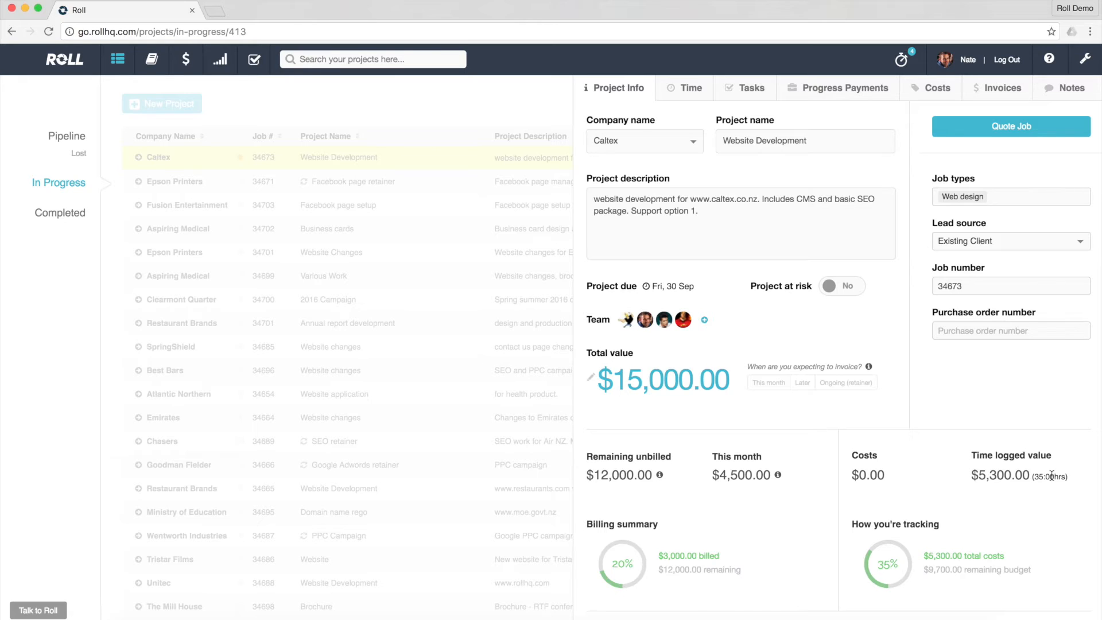
mouse_move(1019, 475)
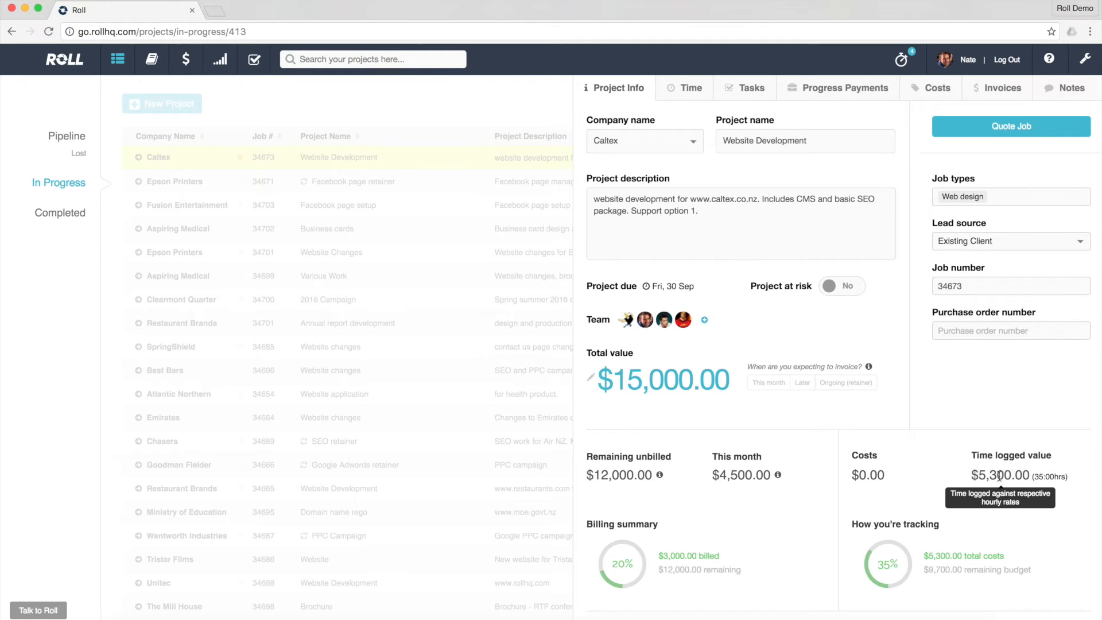
mouse_move(803, 512)
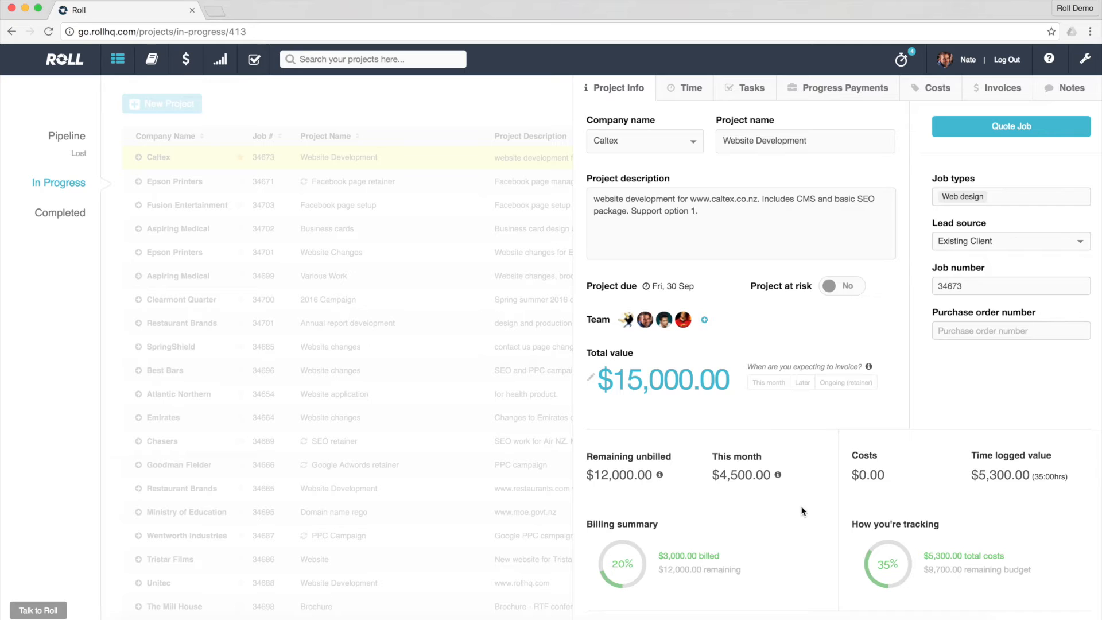
mouse_move(763, 512)
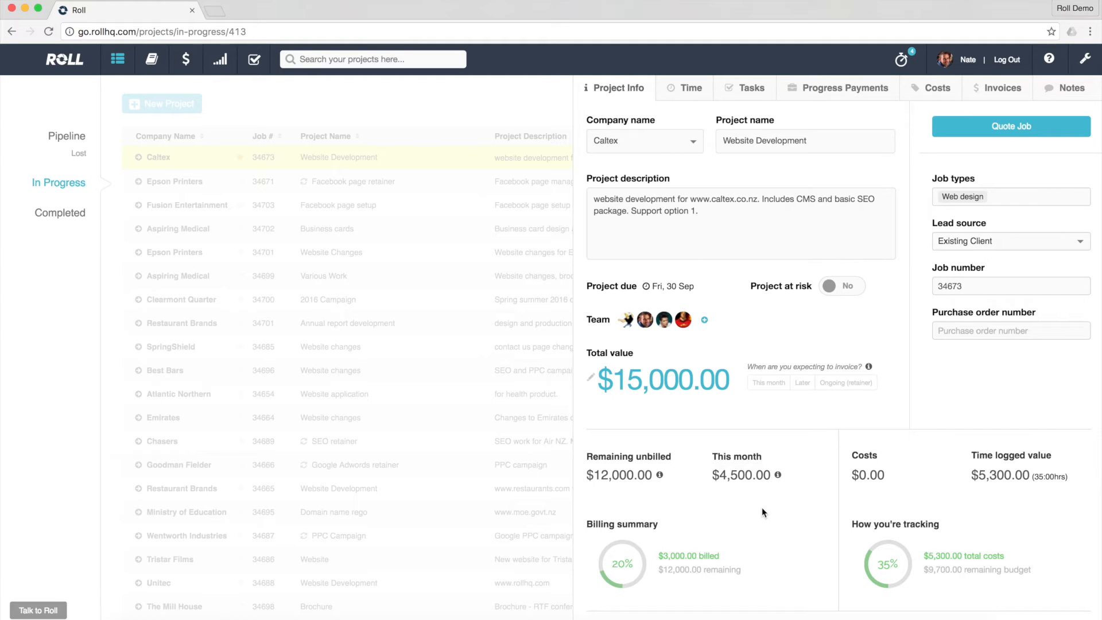
mouse_move(699, 546)
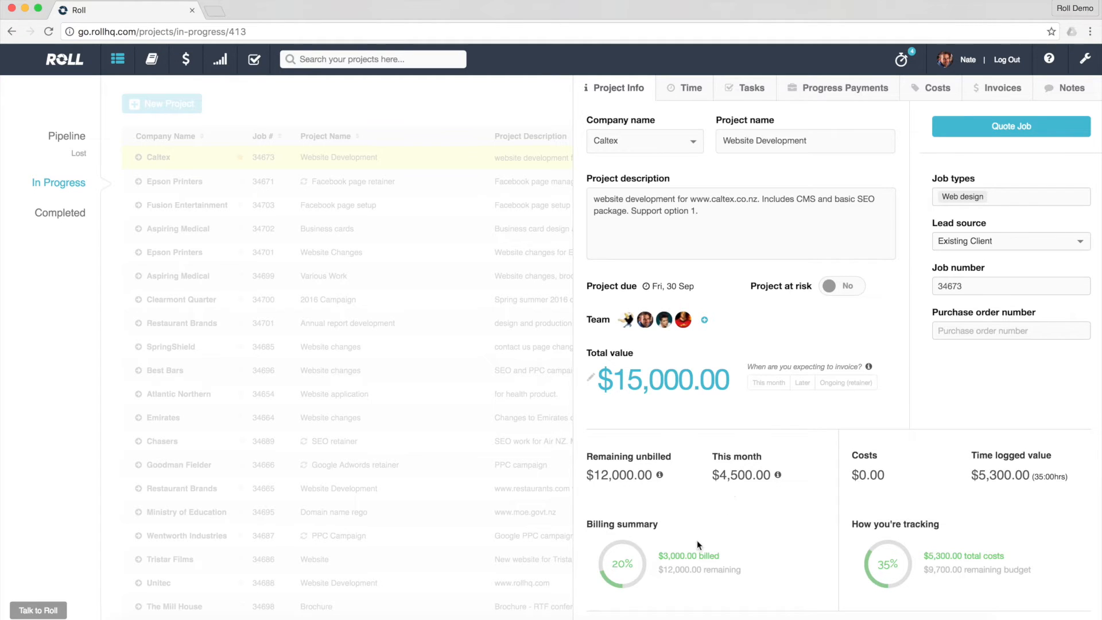
mouse_move(707, 556)
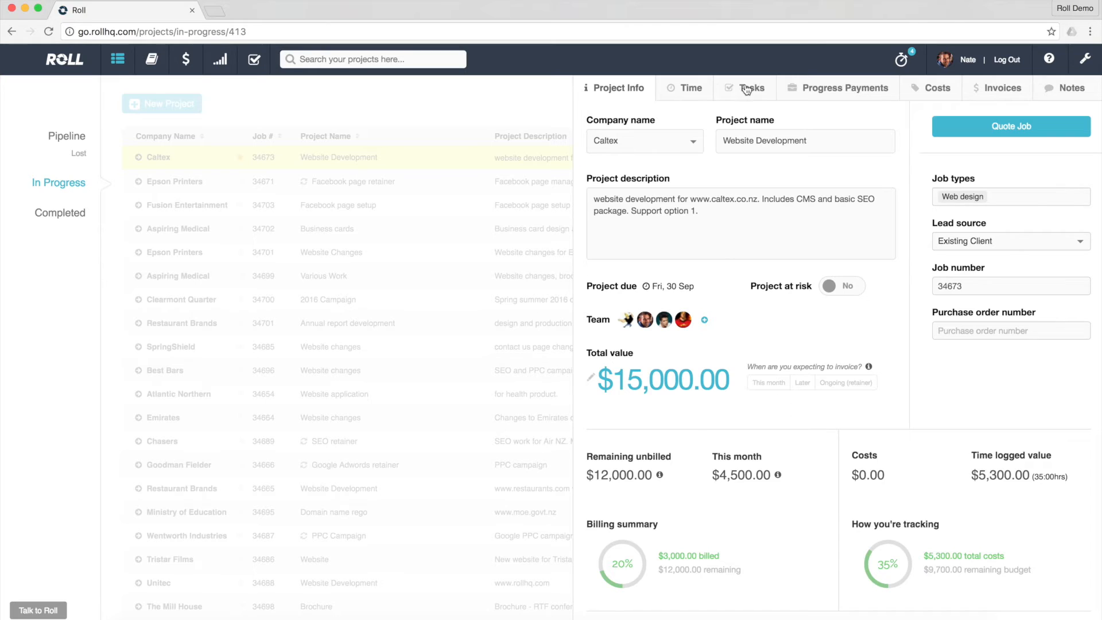
View the project's Website design, Front end build and Back end dev tasks, peeking at Website design's subtasks
left_click(752, 88)
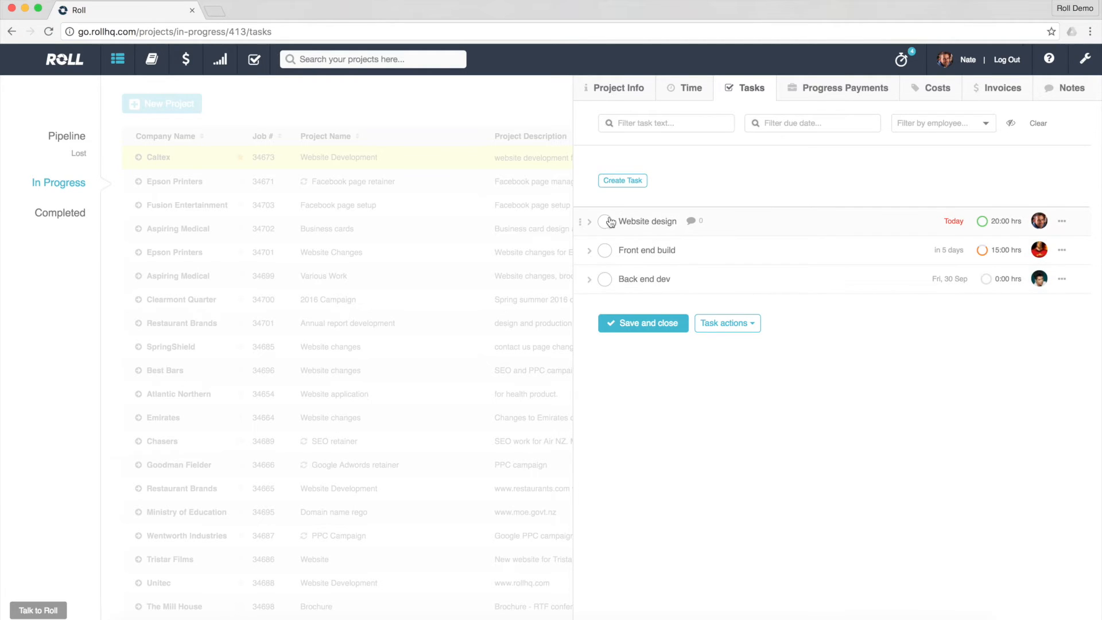
left_click(589, 222)
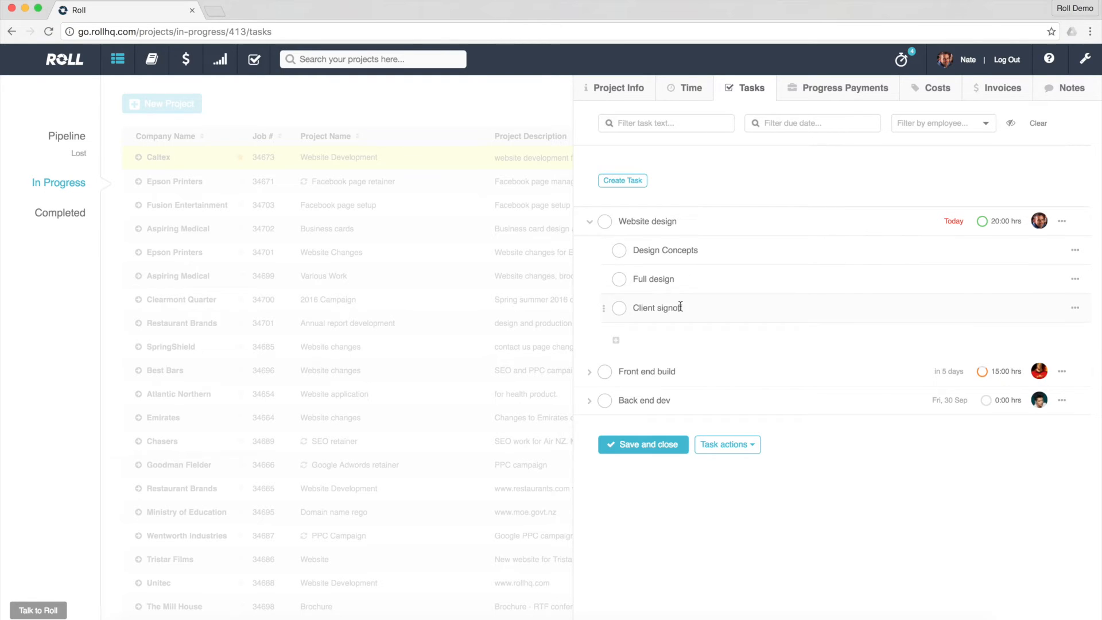
left_click(590, 221)
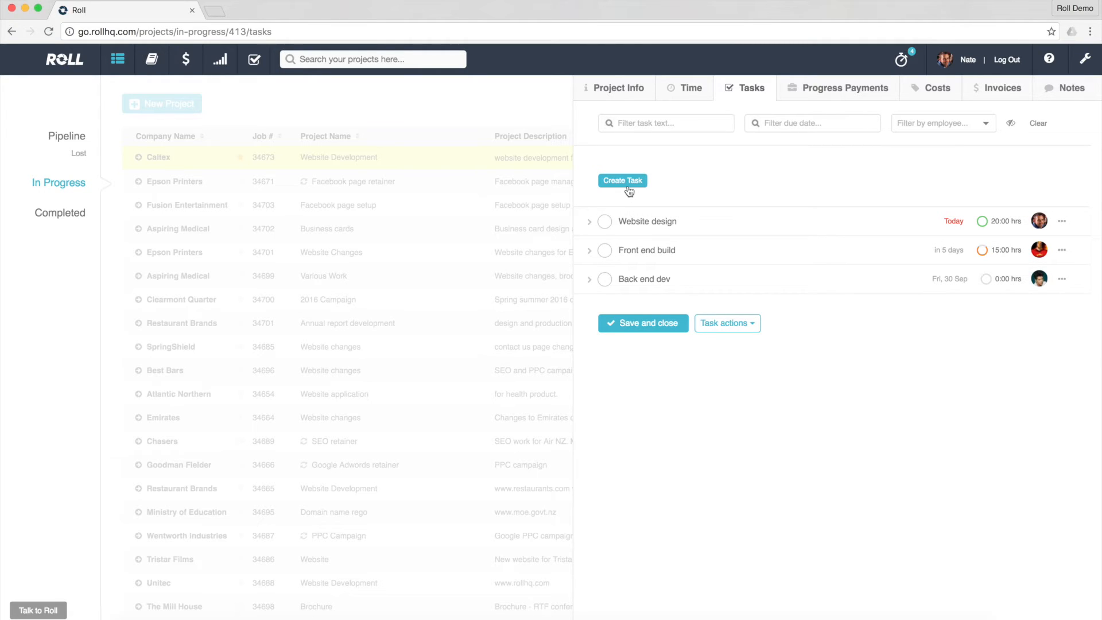
Create a 'Website final QA testing' task due Mon, 31 Oct
left_click(621, 180)
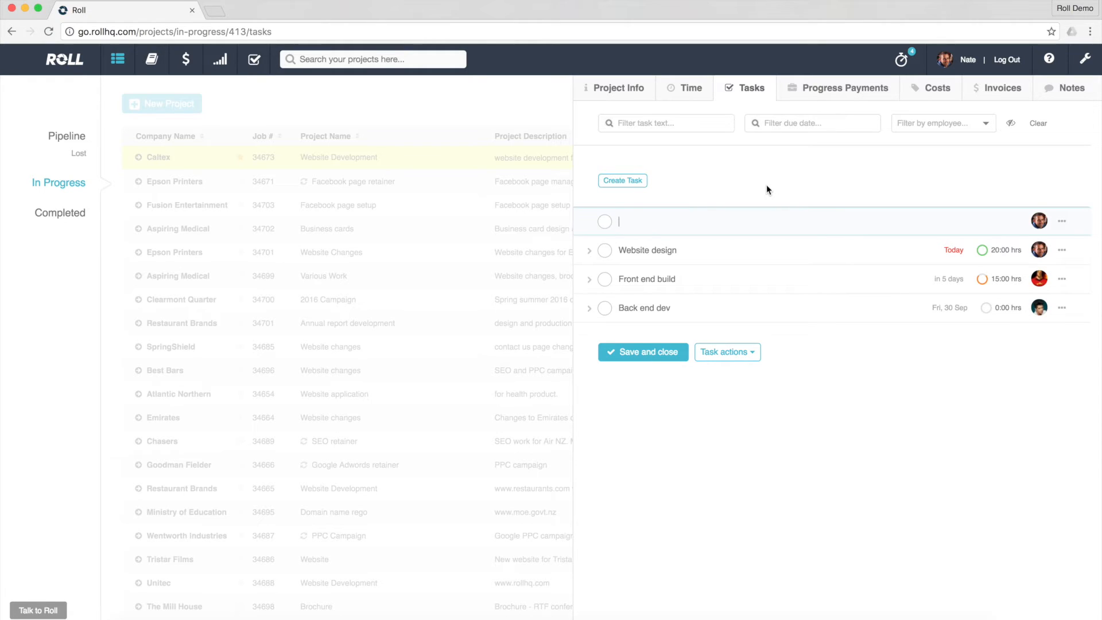
type("Website final QA testing")
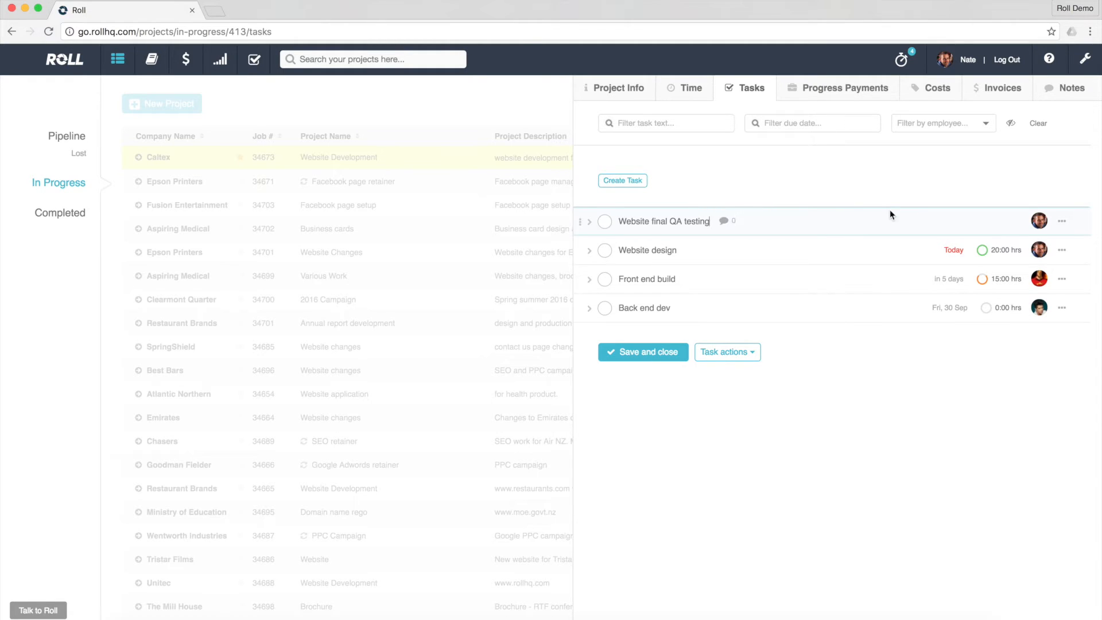
left_click(1062, 221)
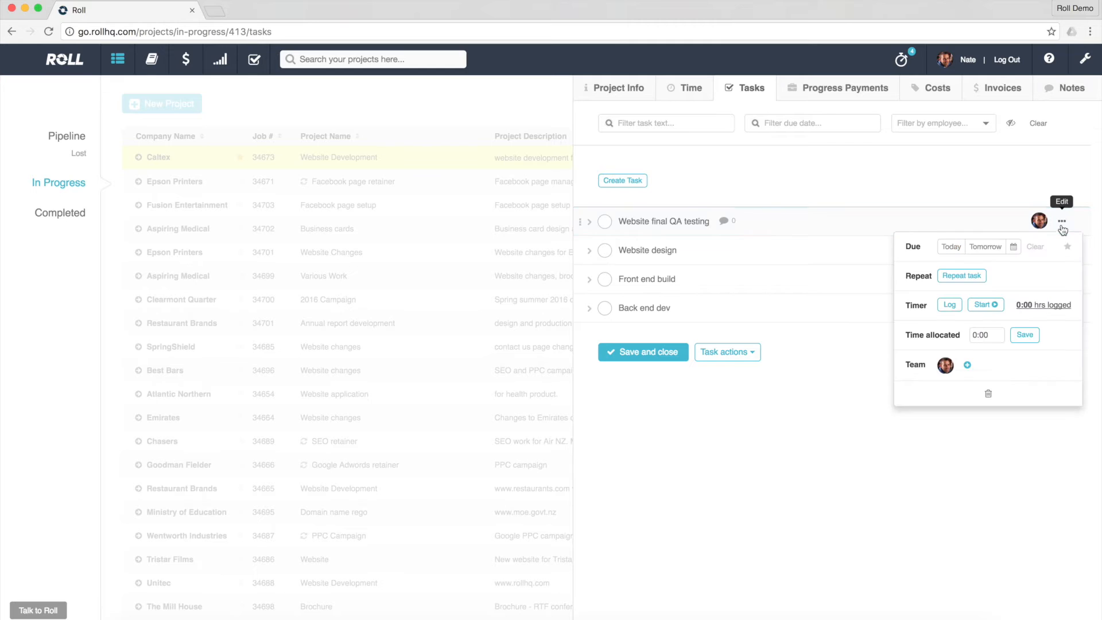
left_click(1013, 247)
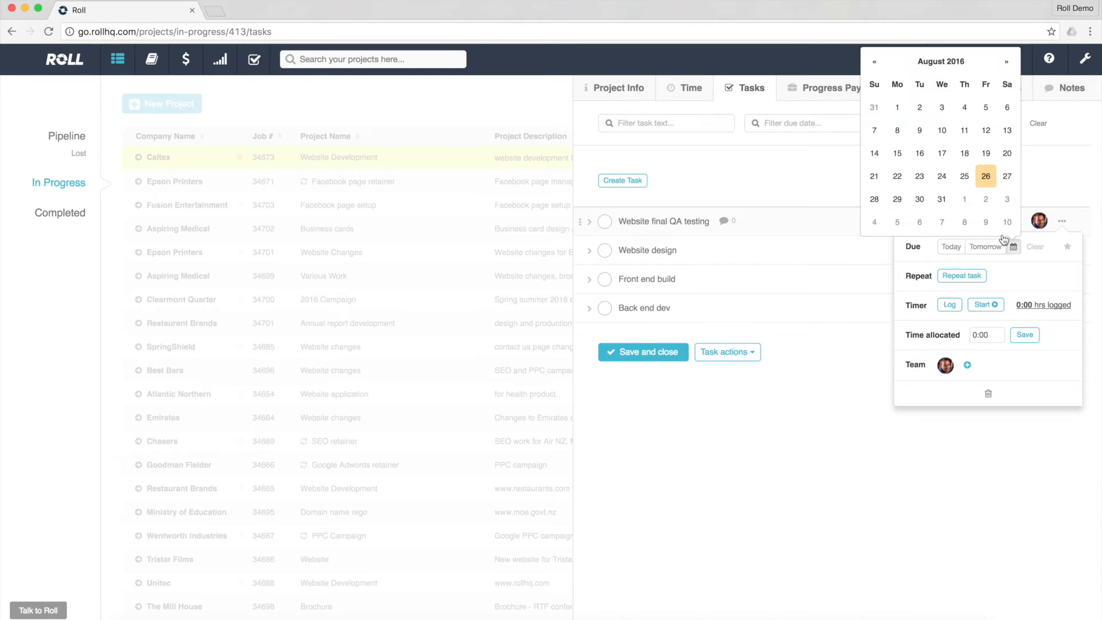
left_click(1007, 61)
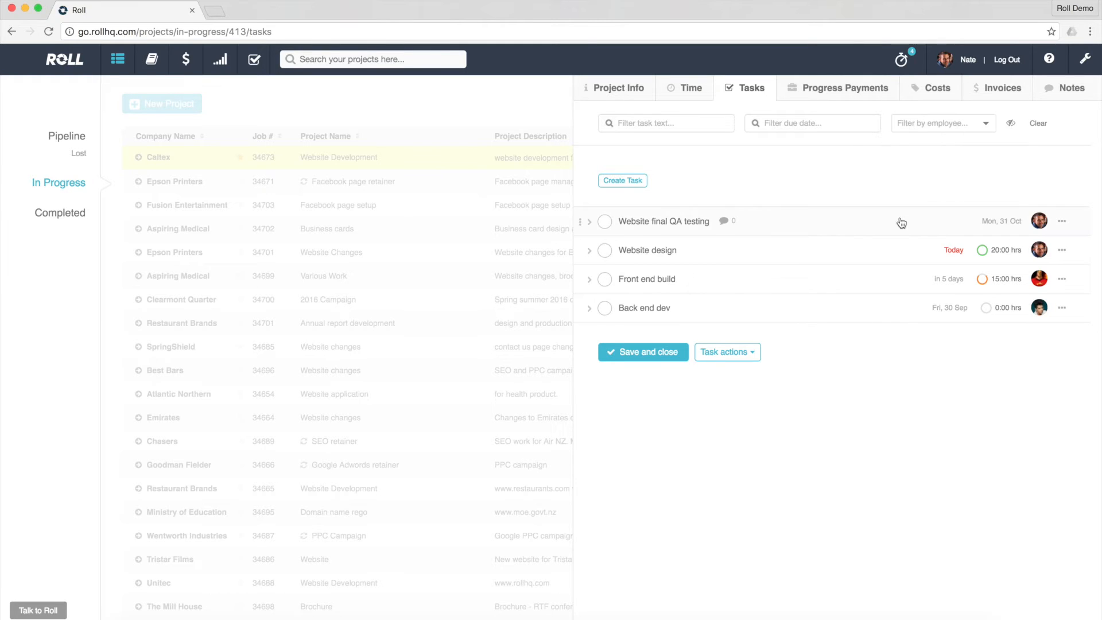
Reassign the new task to another teammate, removing the original assignee
left_click(1063, 220)
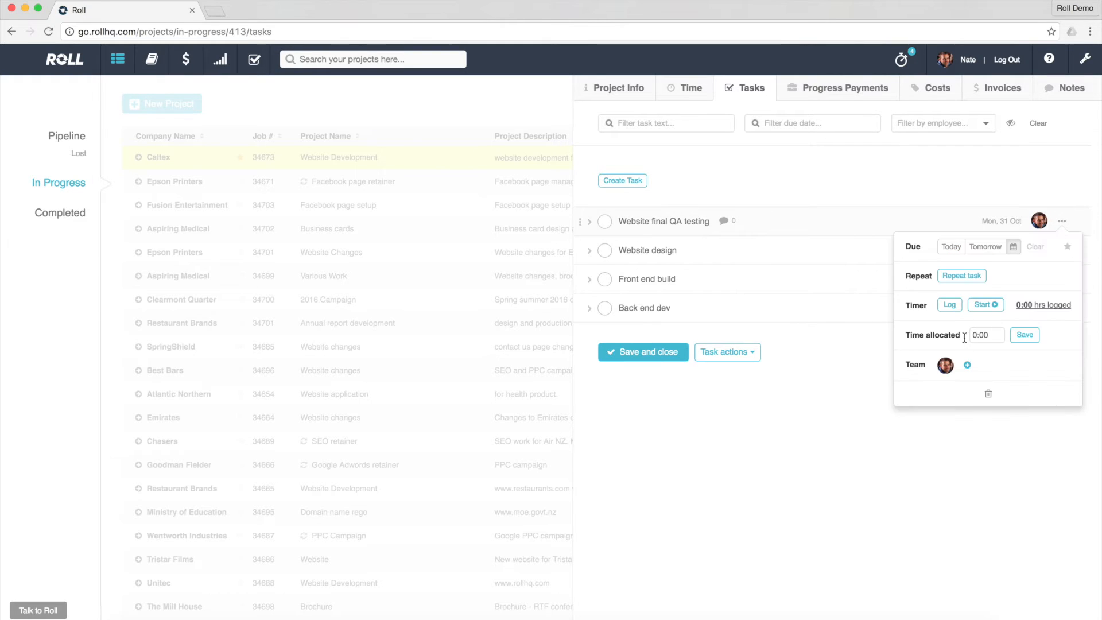
left_click(967, 365)
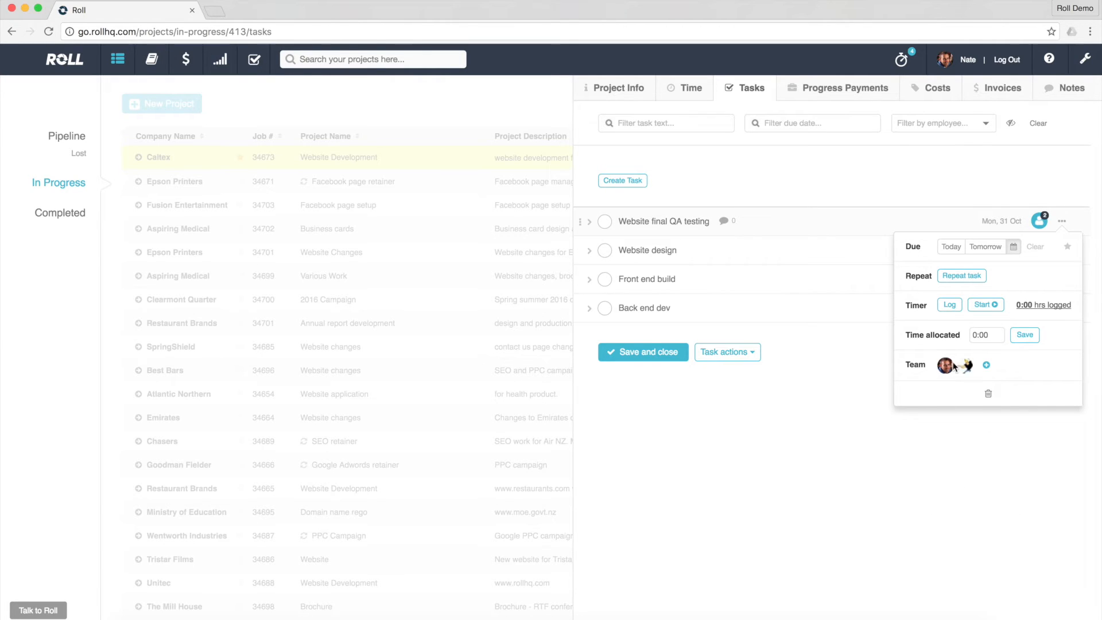
left_click(945, 365)
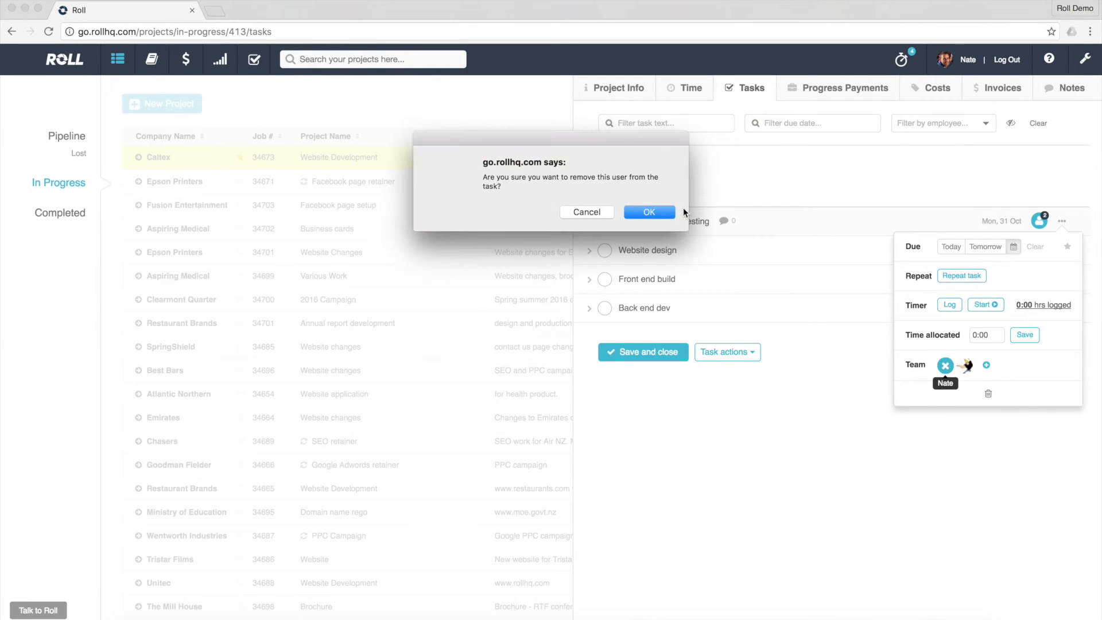
left_click(648, 212)
type("8")
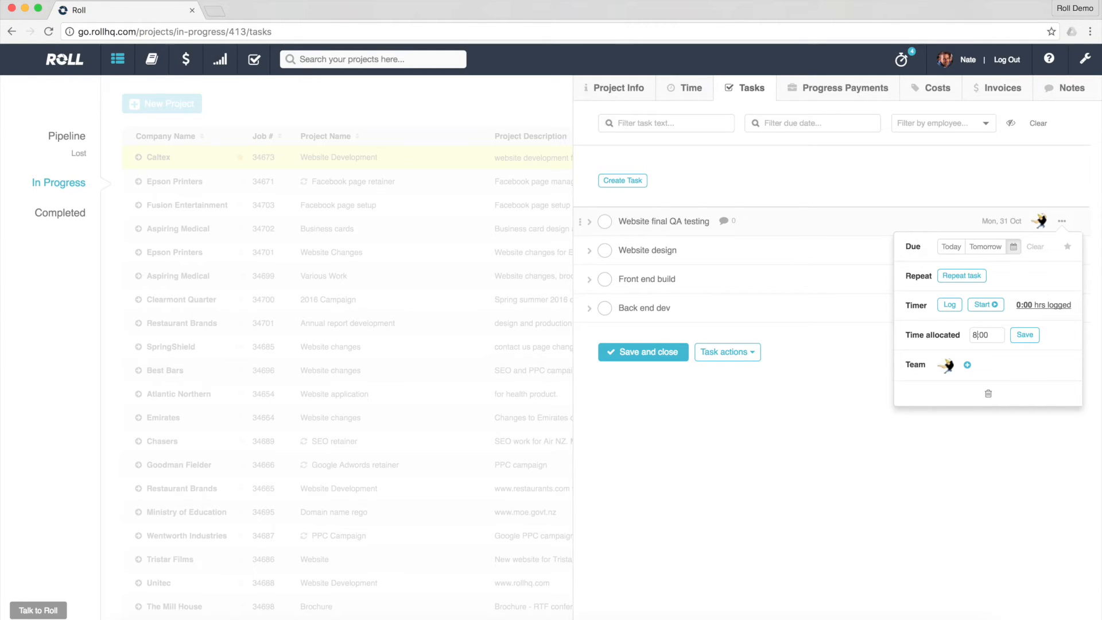
mouse_move(1036, 366)
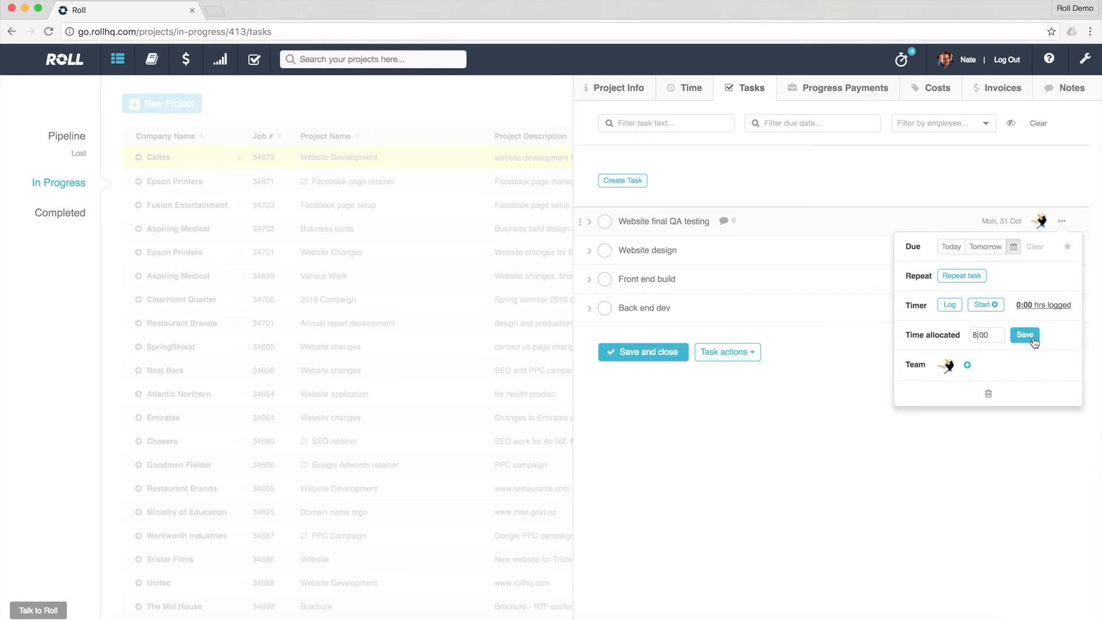
Save the 8:00 hours time allocation on Website final QA testing
left_click(1024, 334)
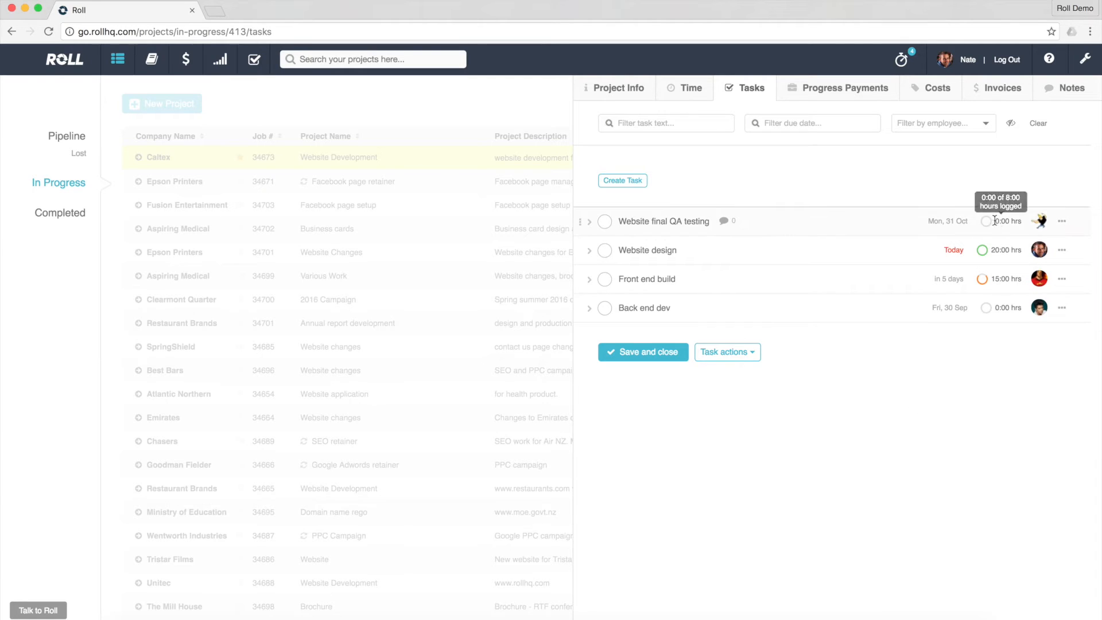
mouse_move(1034, 209)
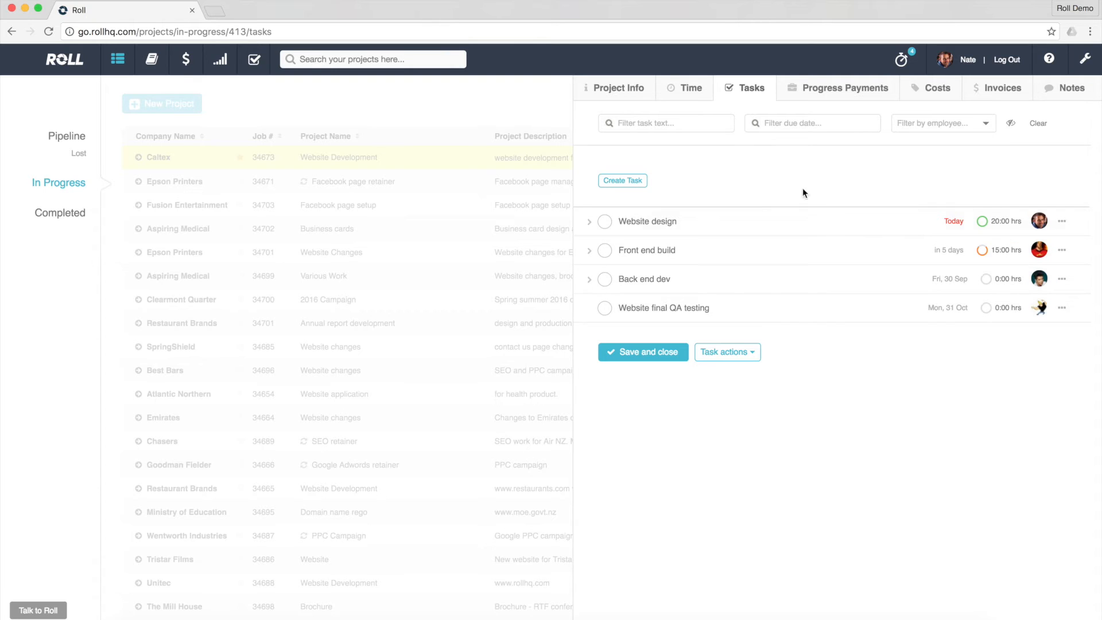
mouse_move(815, 189)
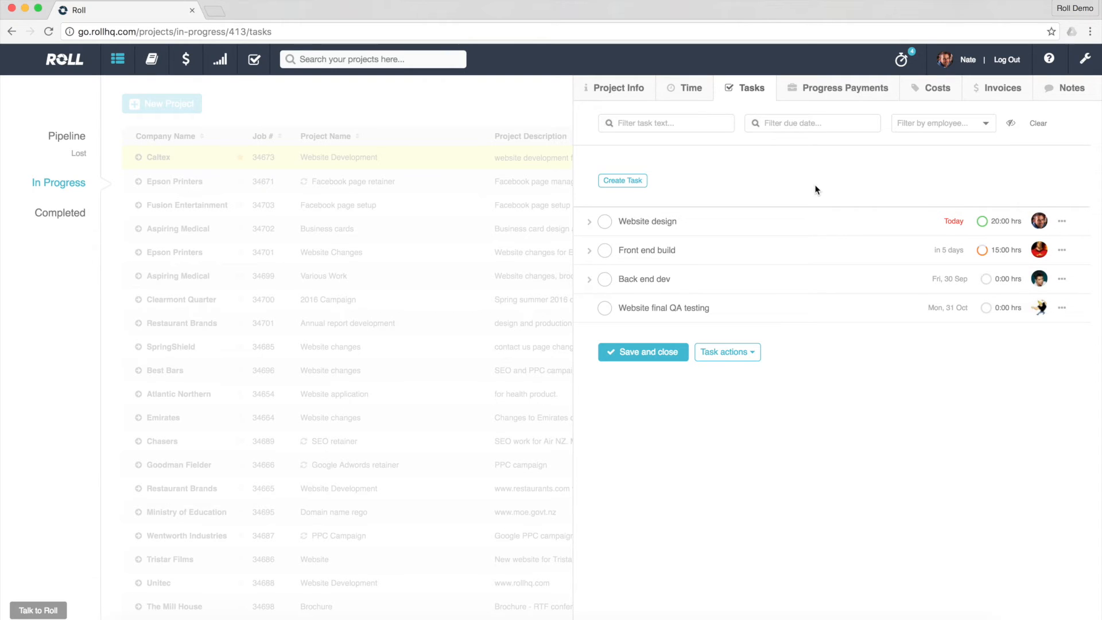
mouse_move(957, 204)
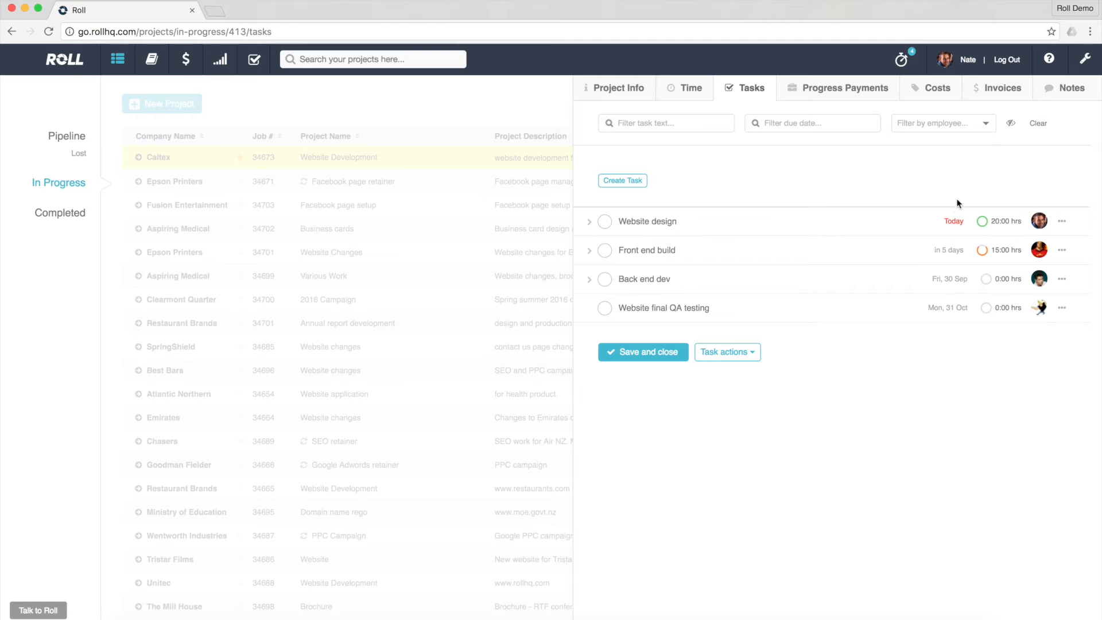
mouse_move(887, 205)
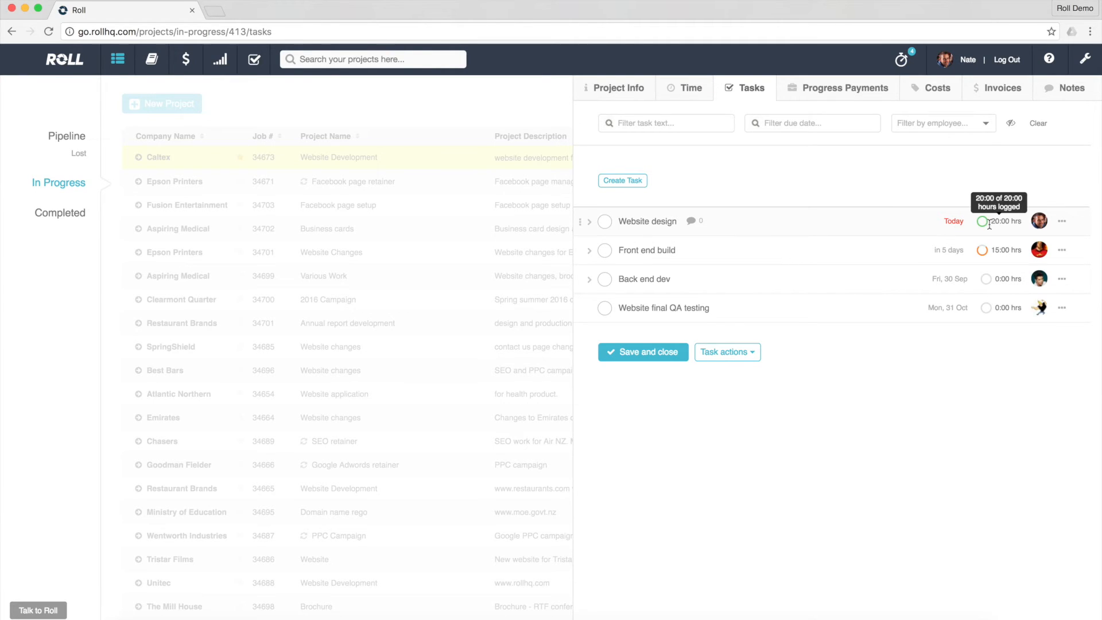
mouse_move(987, 226)
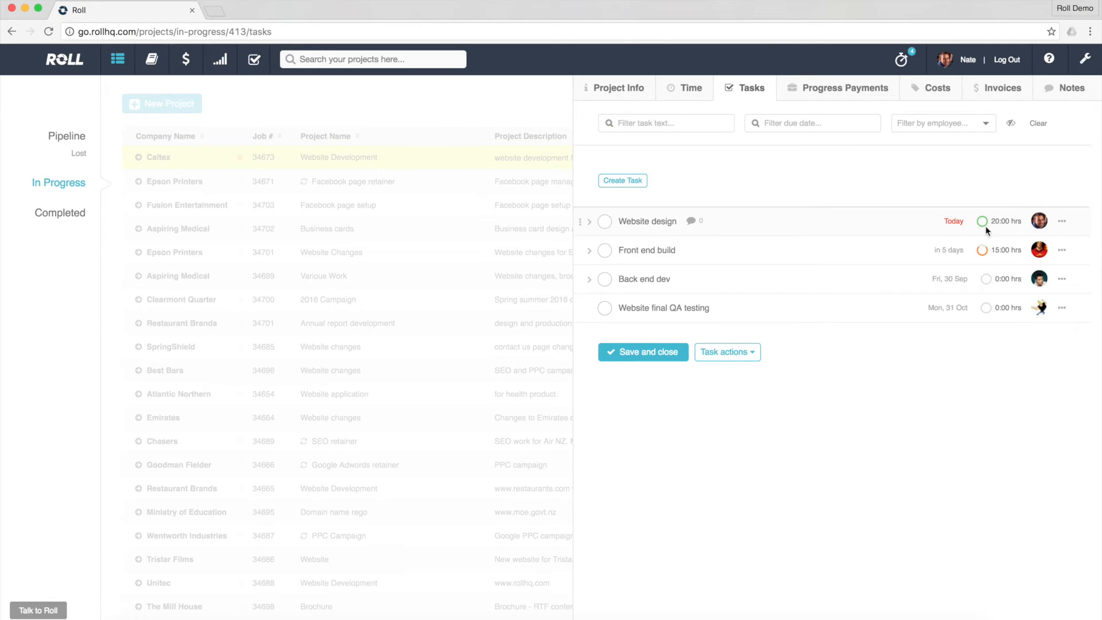
mouse_move(983, 220)
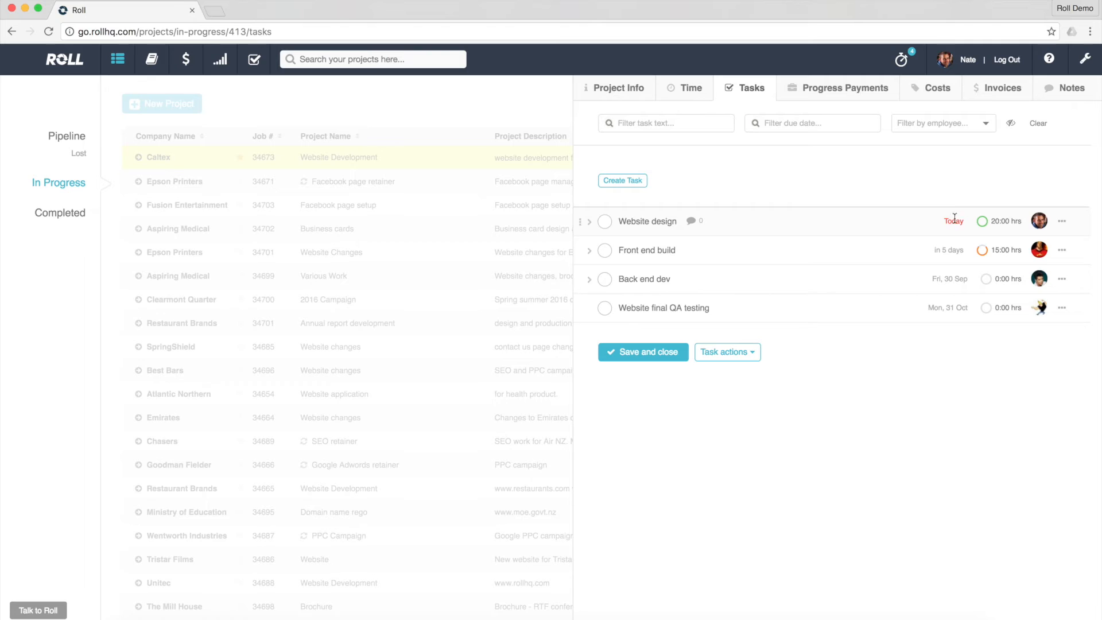
mouse_move(981, 221)
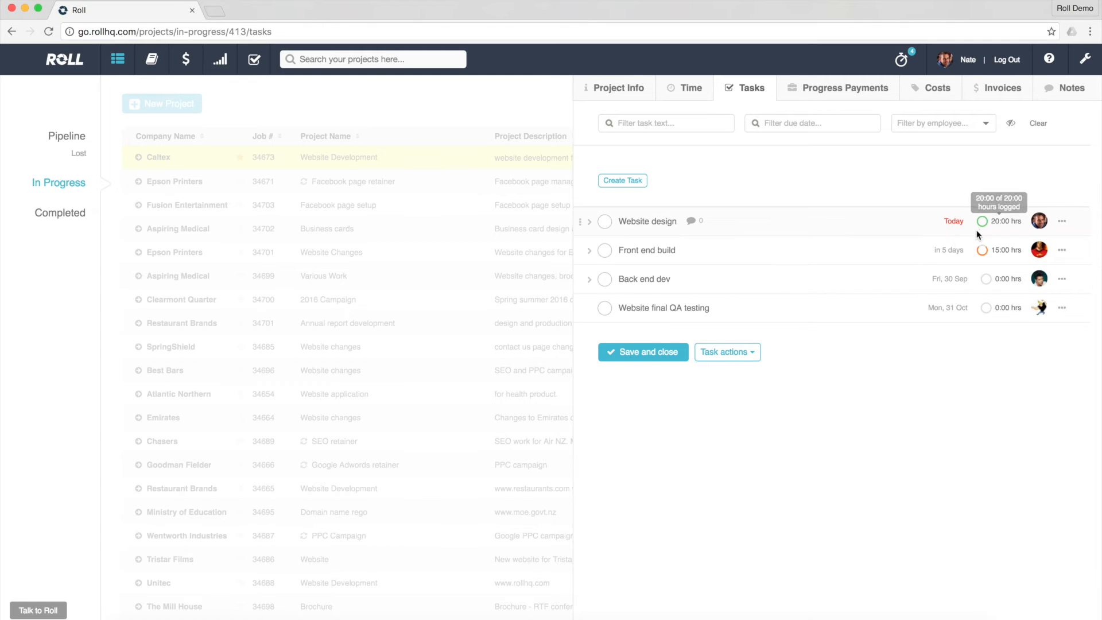
mouse_move(710, 232)
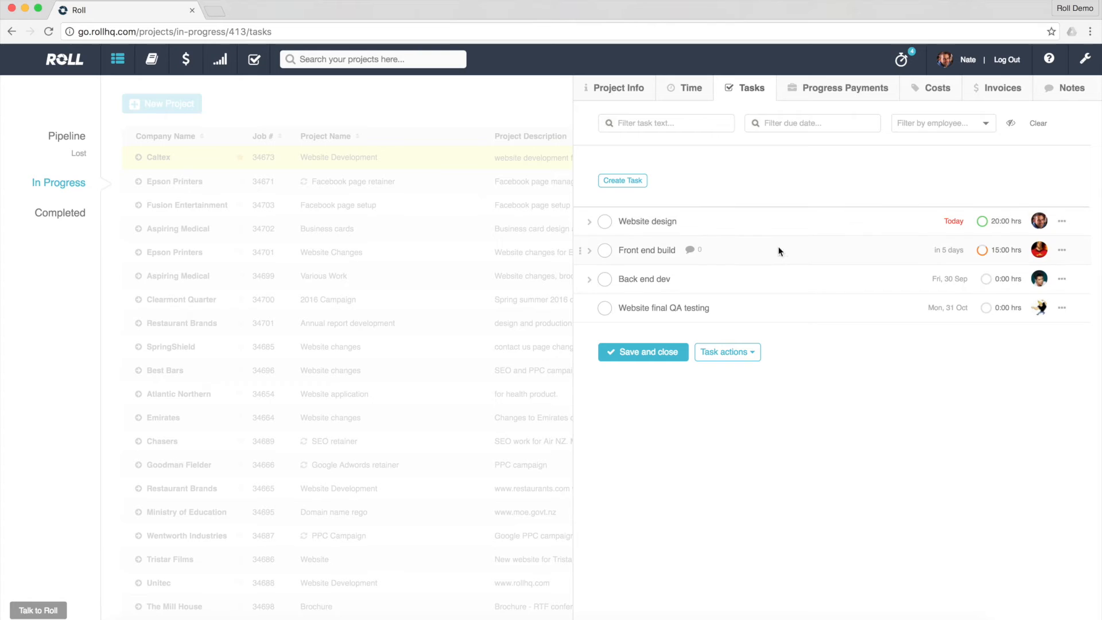
mouse_move(885, 250)
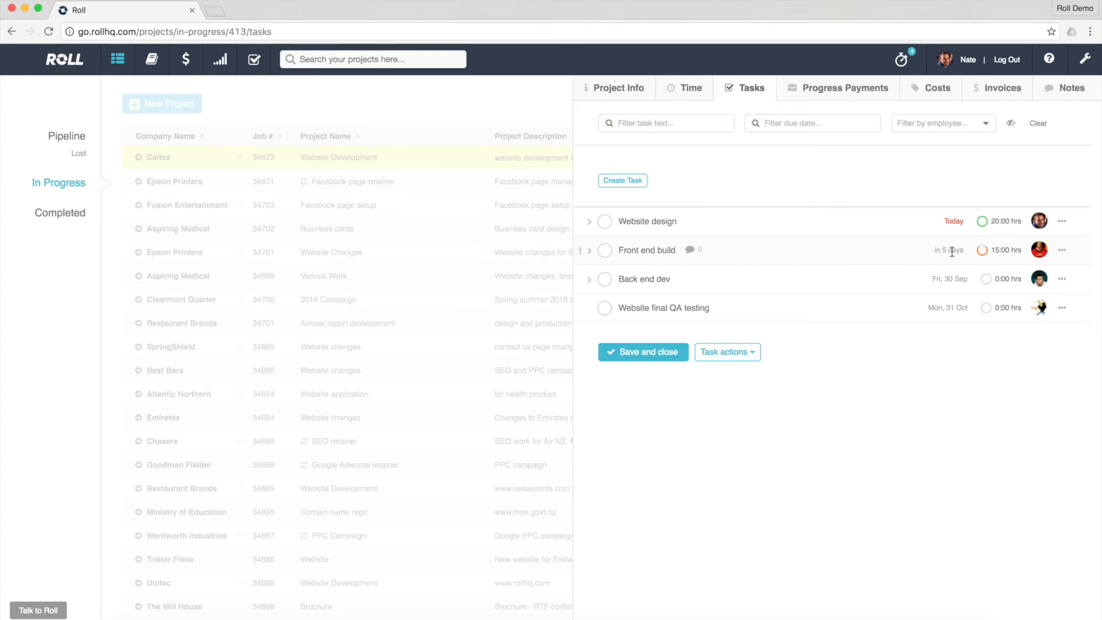
mouse_move(982, 249)
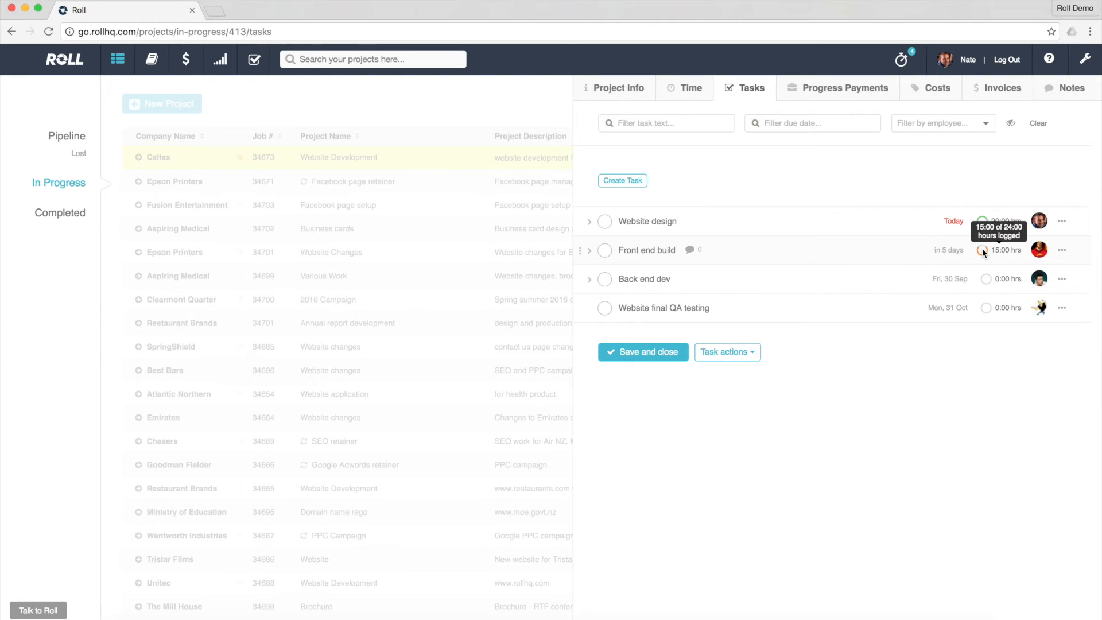
mouse_move(985, 253)
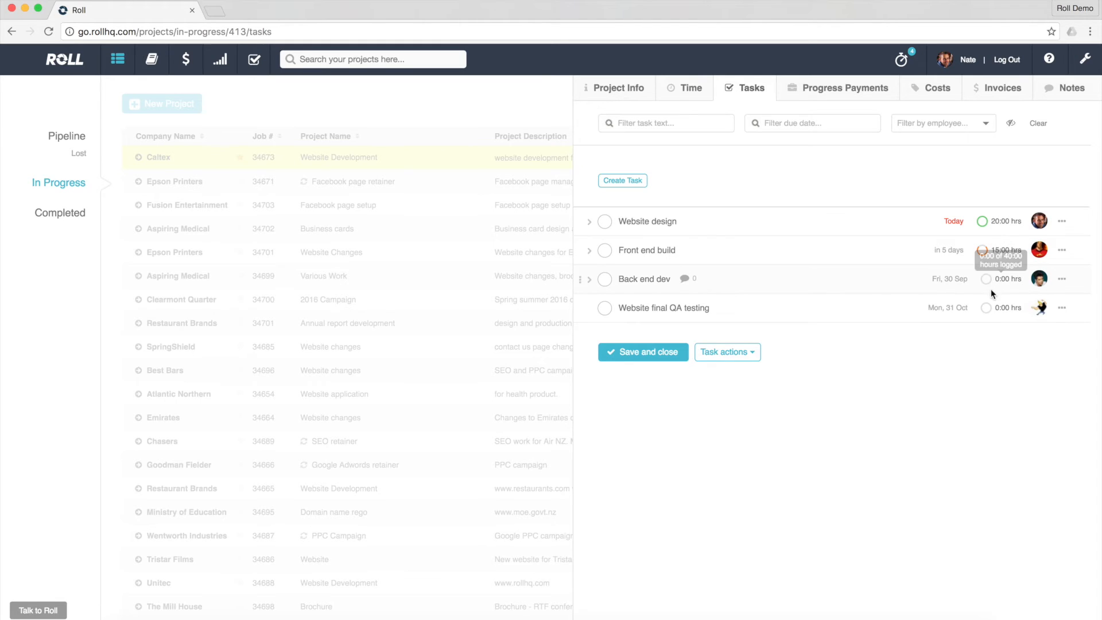
mouse_move(992, 311)
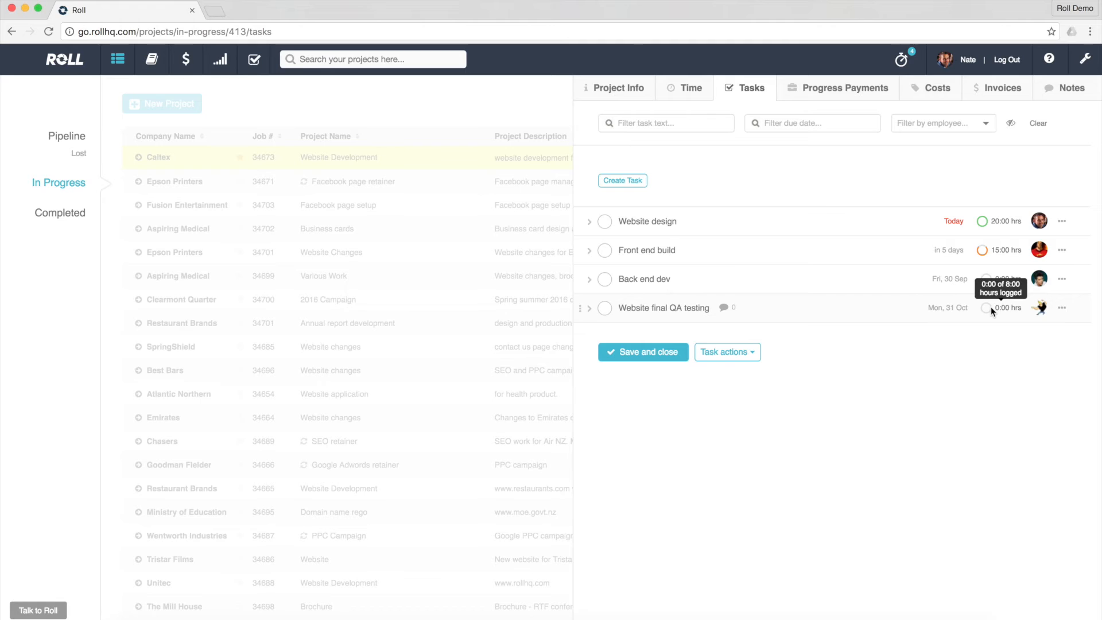
mouse_move(885, 187)
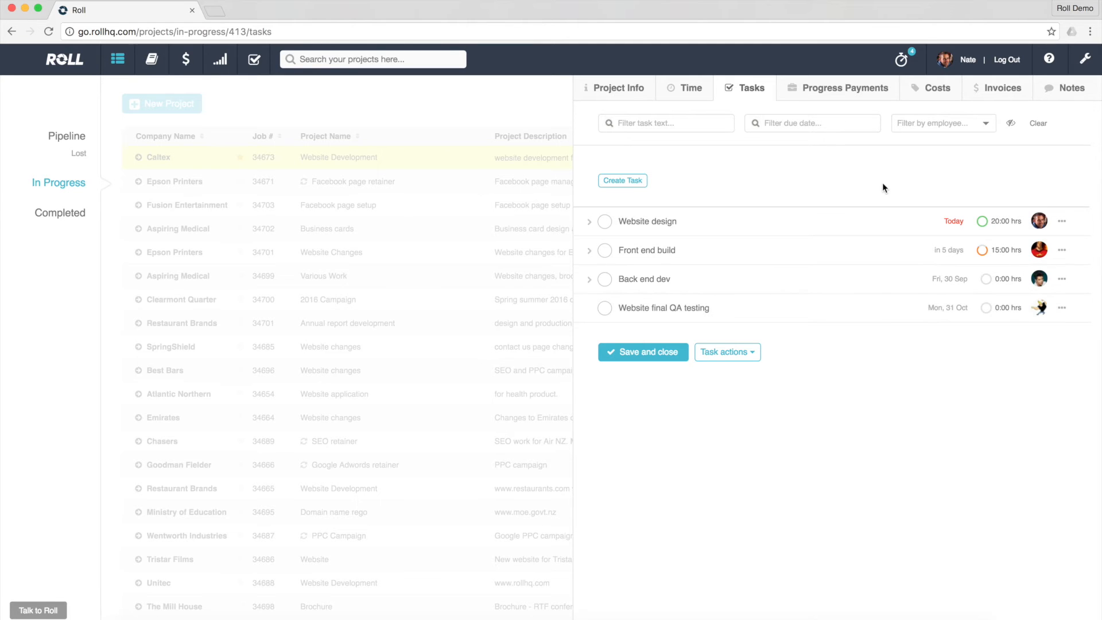
mouse_move(924, 184)
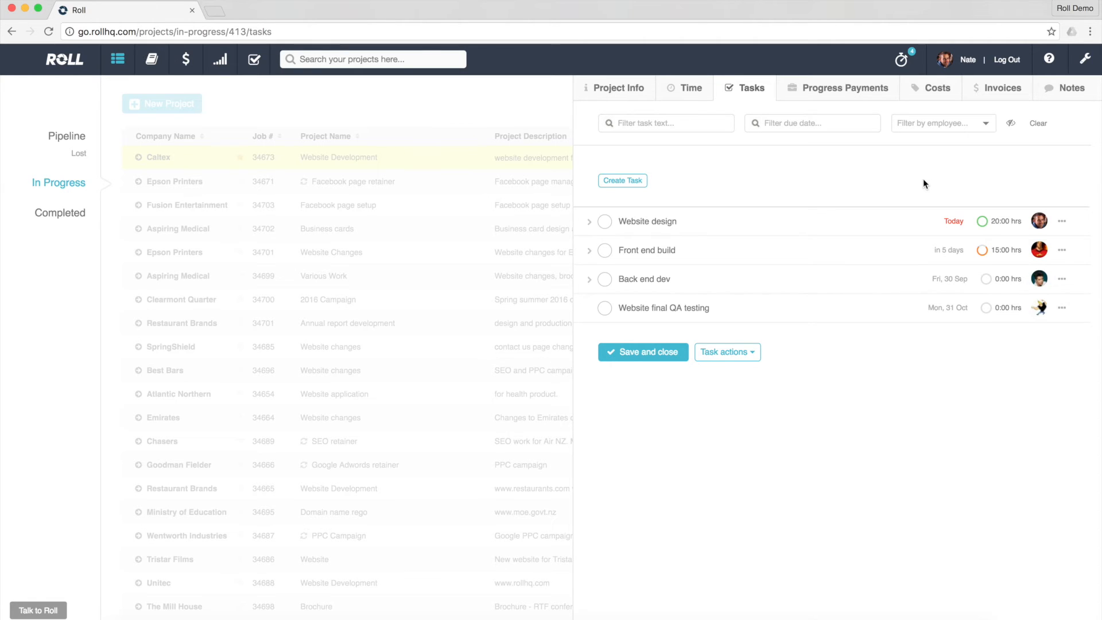
mouse_move(982, 222)
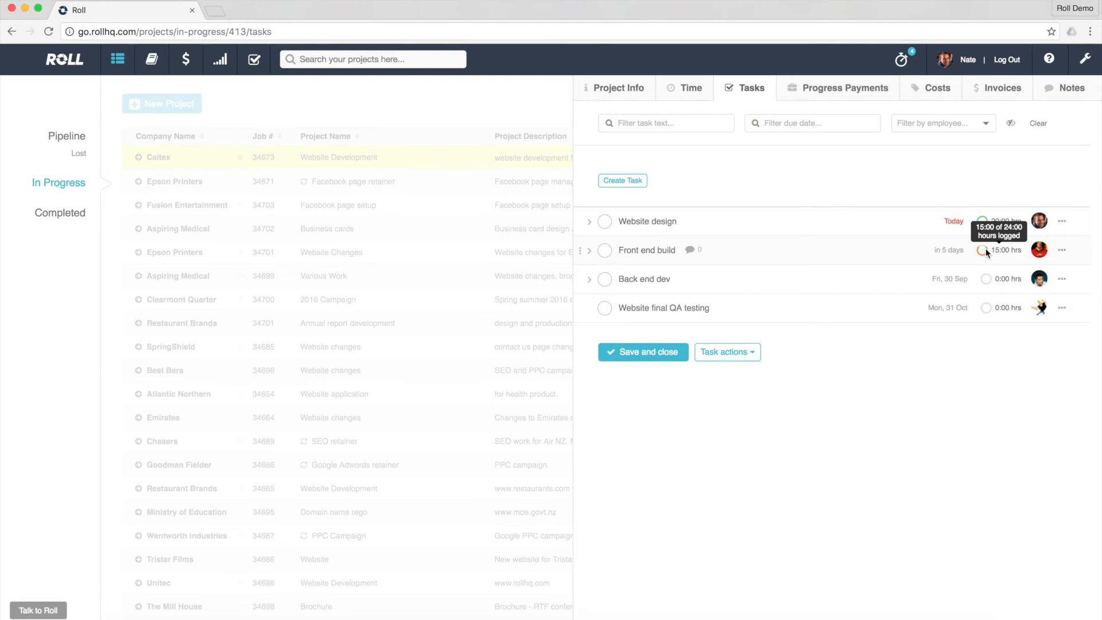
mouse_move(989, 317)
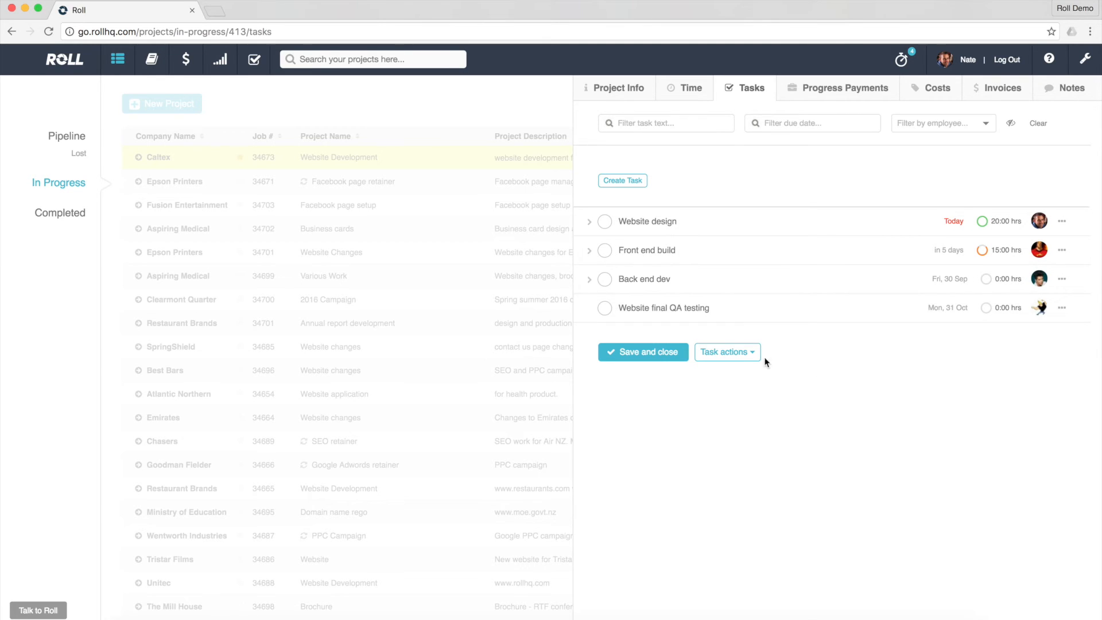
Save and close the project's tasks, returning to the In Progress projects list
left_click(642, 352)
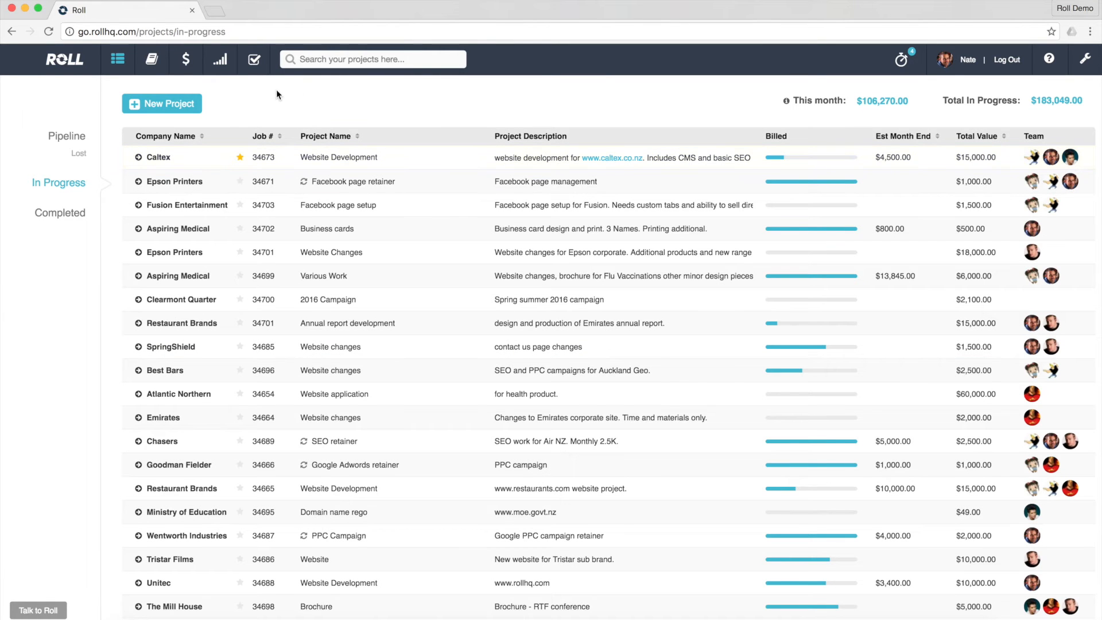
Show My Tasks across projects, keeping the 'Assigned to me' filter
left_click(254, 59)
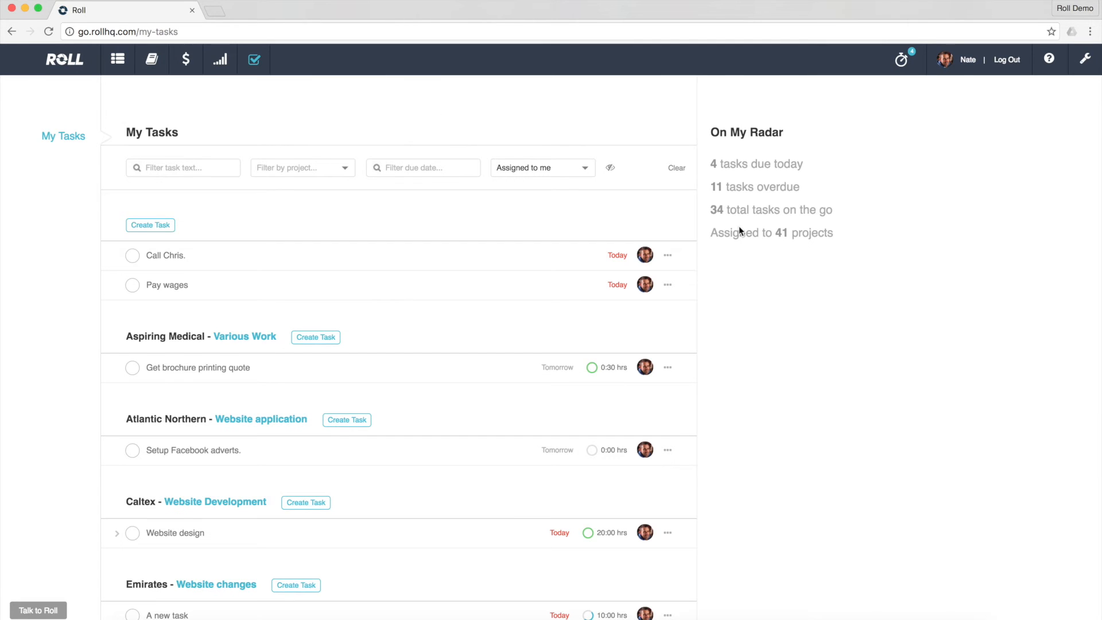
mouse_move(254, 58)
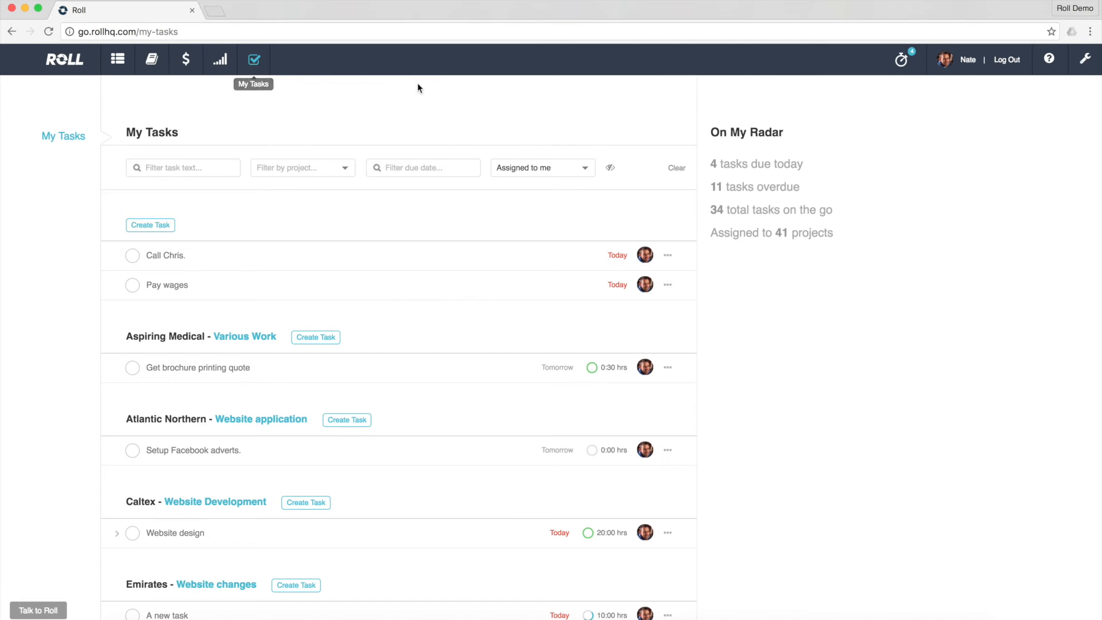
mouse_move(737, 250)
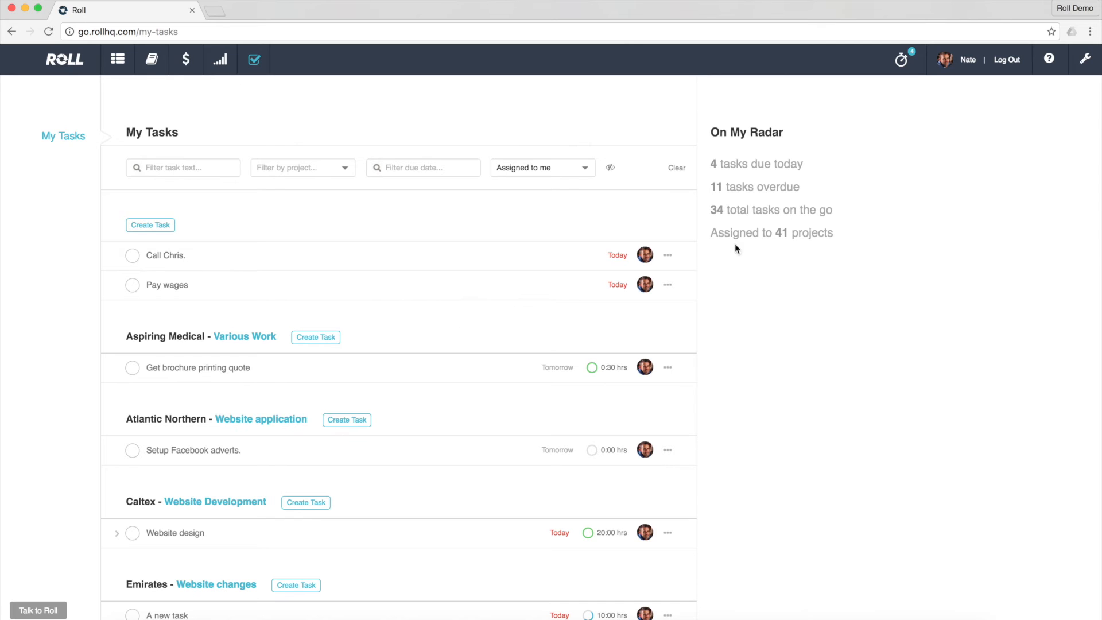
mouse_move(527, 172)
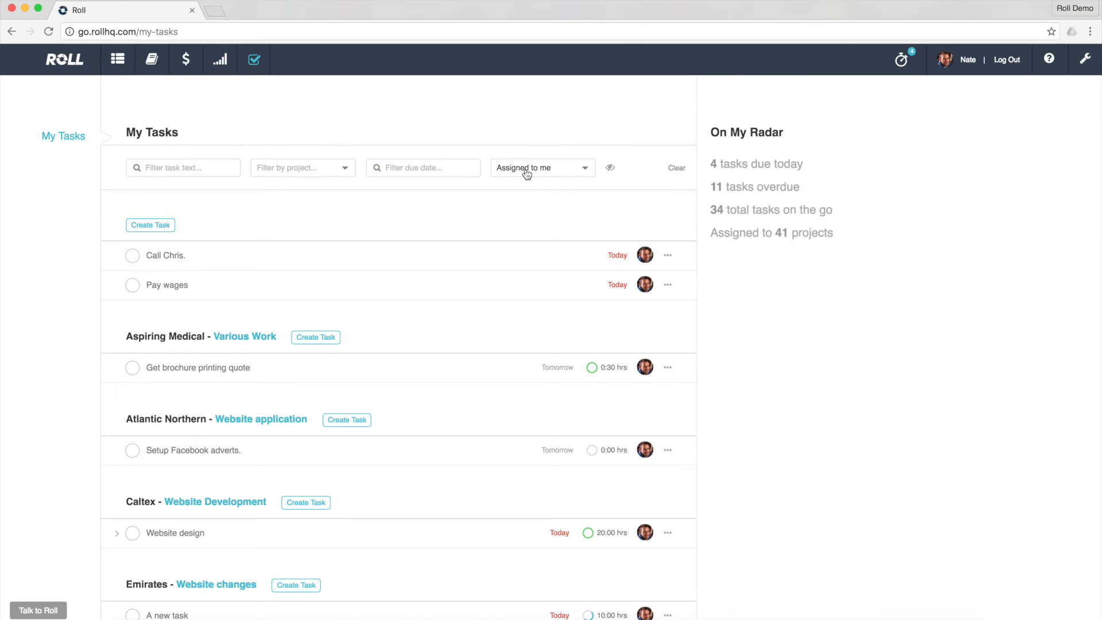
mouse_move(587, 172)
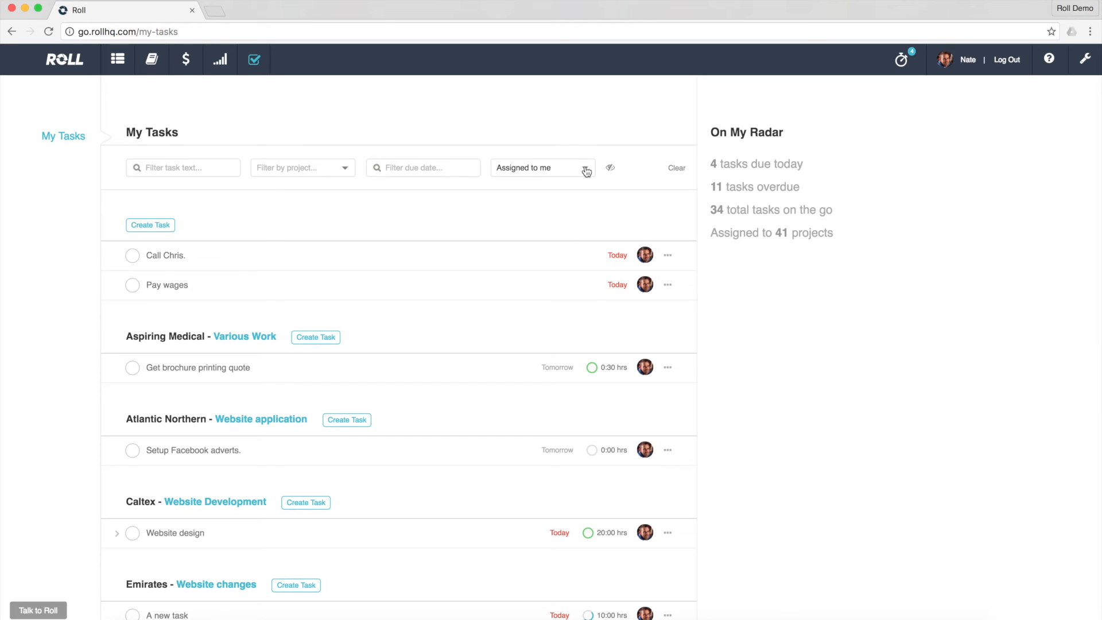
left_click(541, 168)
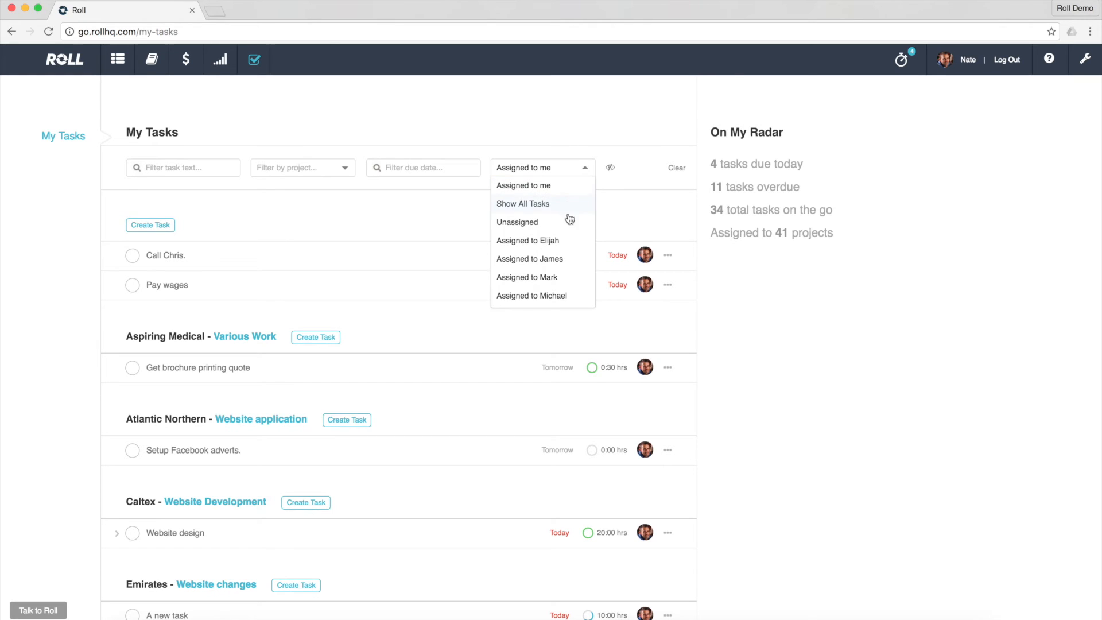
mouse_move(555, 264)
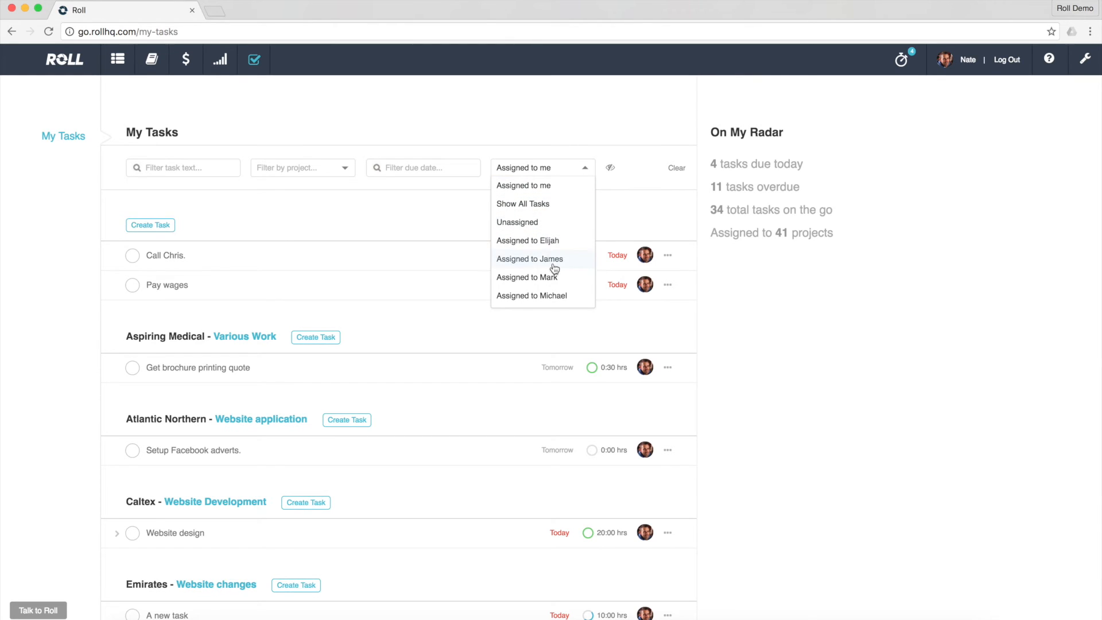
mouse_move(552, 245)
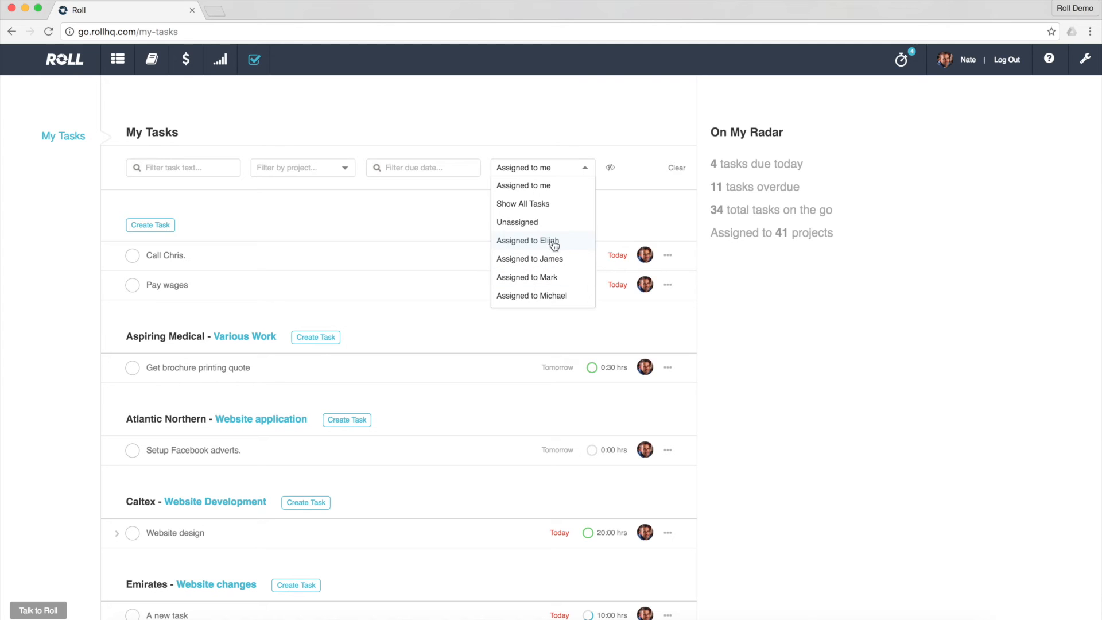
mouse_move(622, 239)
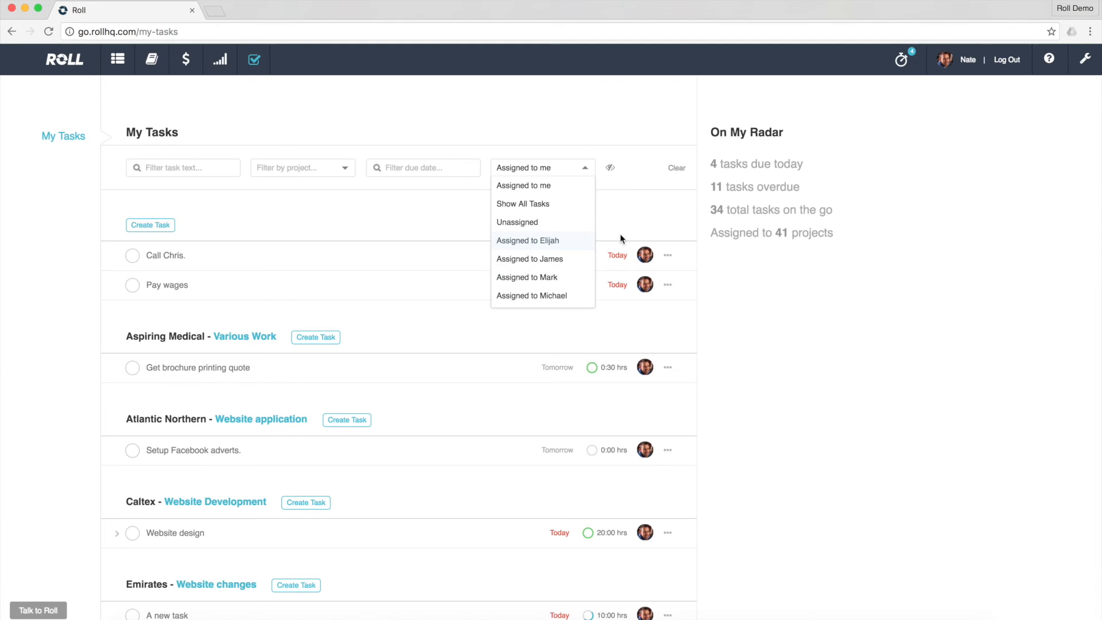
mouse_move(633, 234)
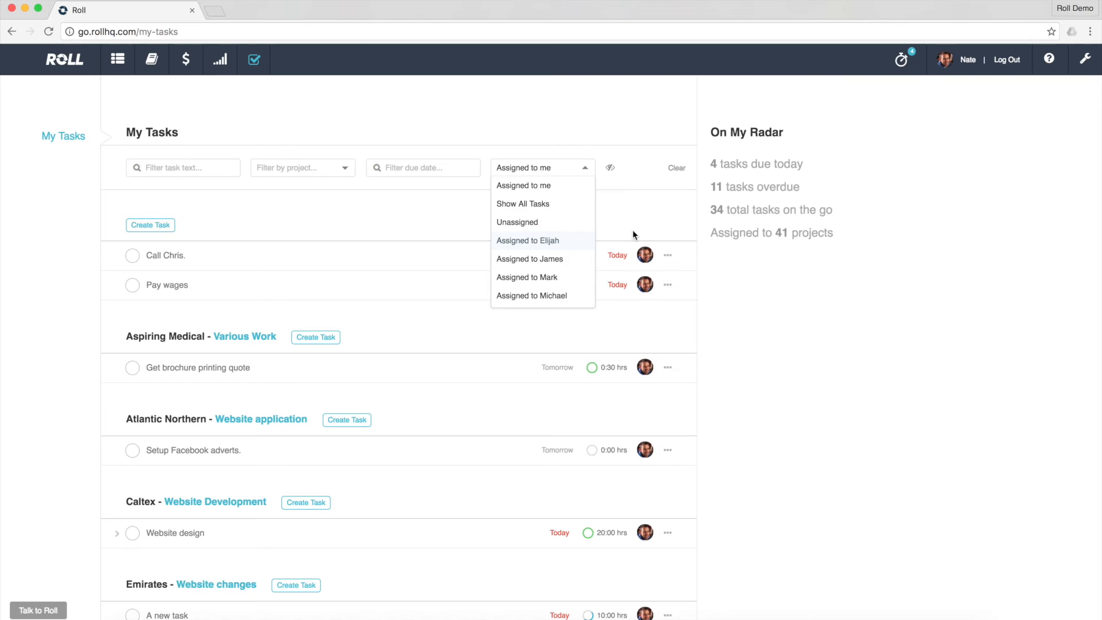
left_click(540, 167)
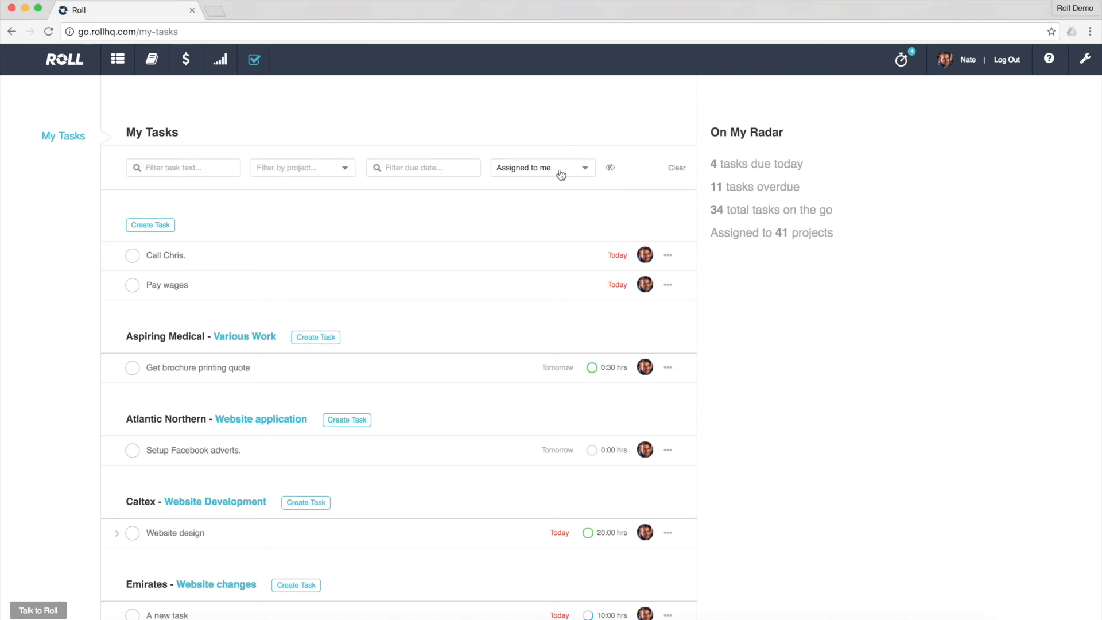
mouse_move(557, 212)
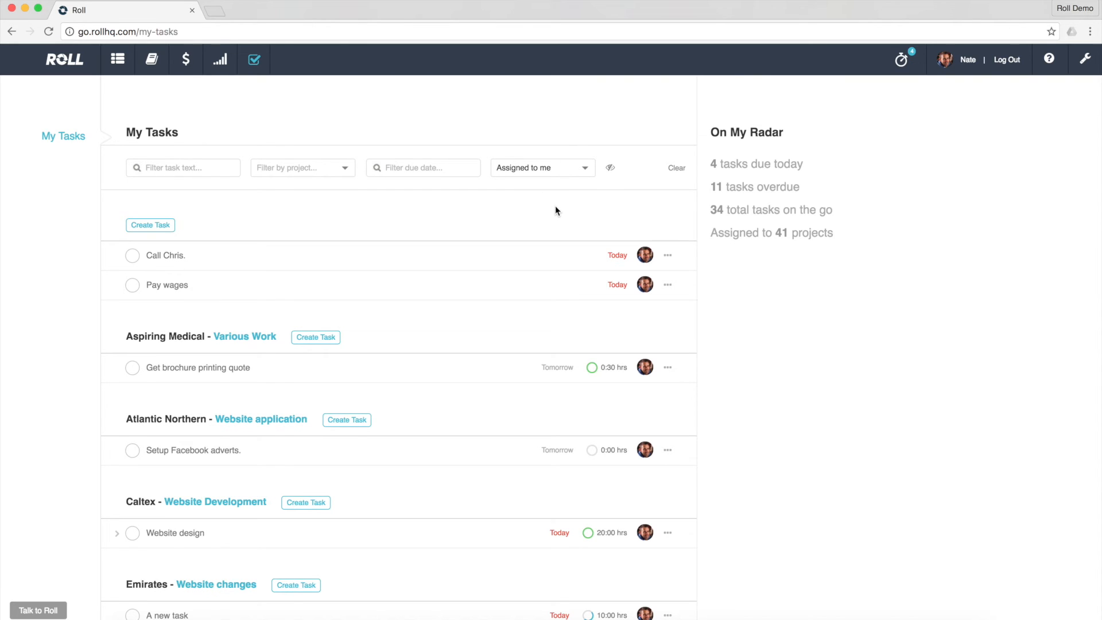
mouse_move(524, 204)
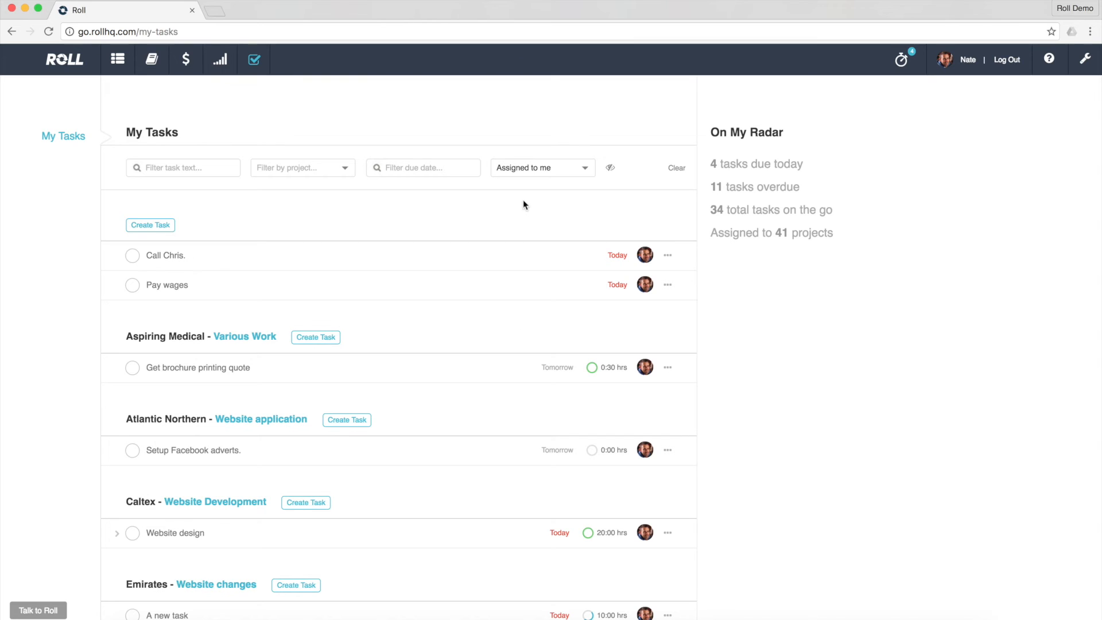
mouse_move(230, 231)
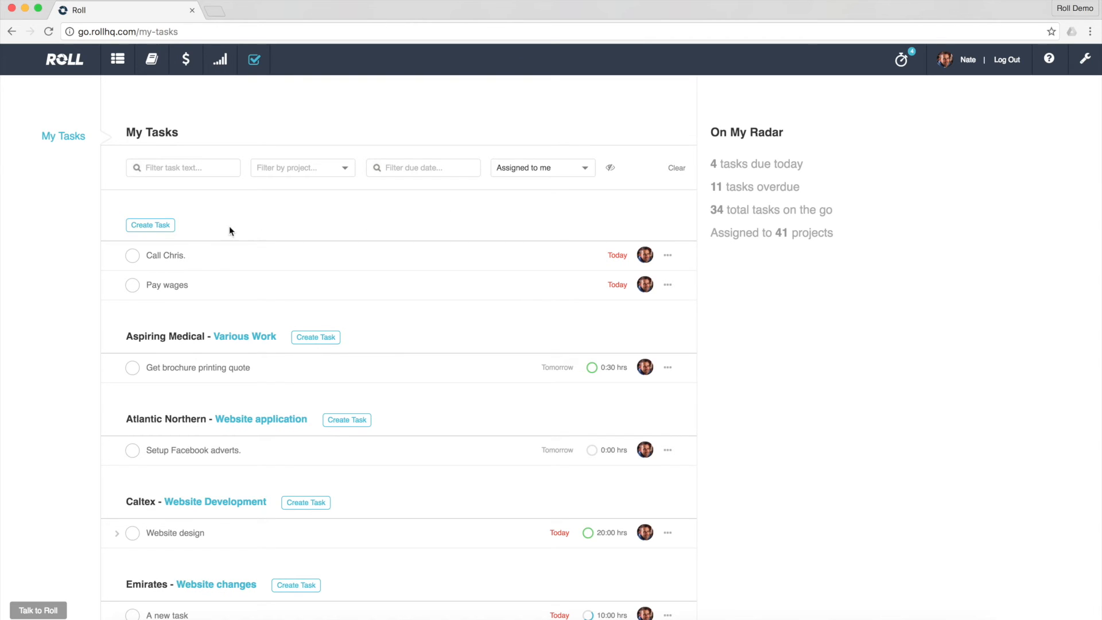
mouse_move(204, 244)
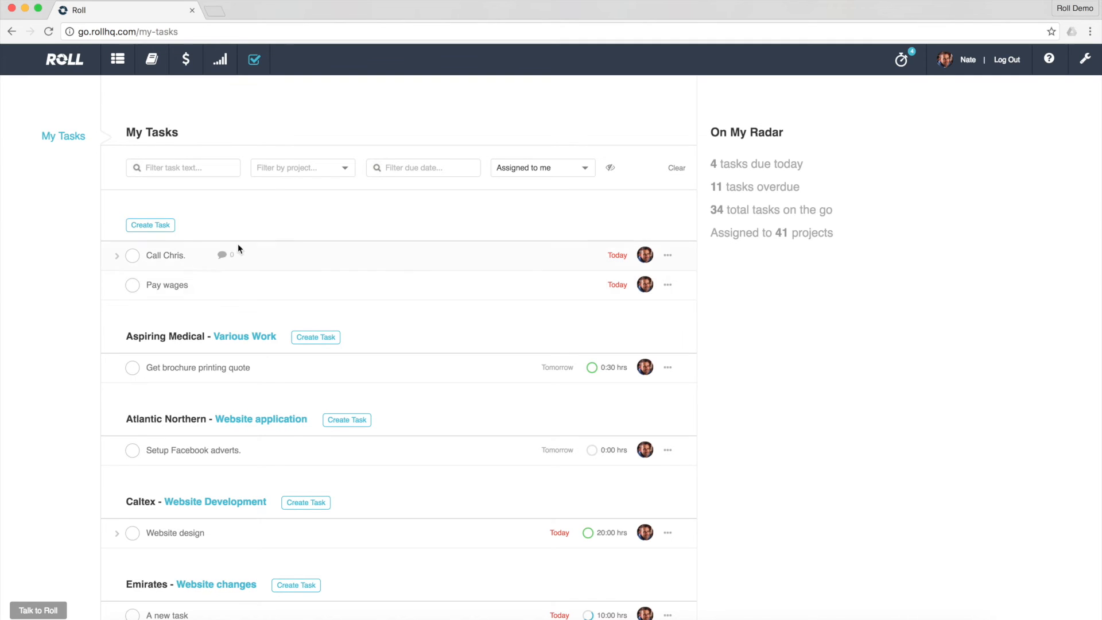
mouse_move(260, 239)
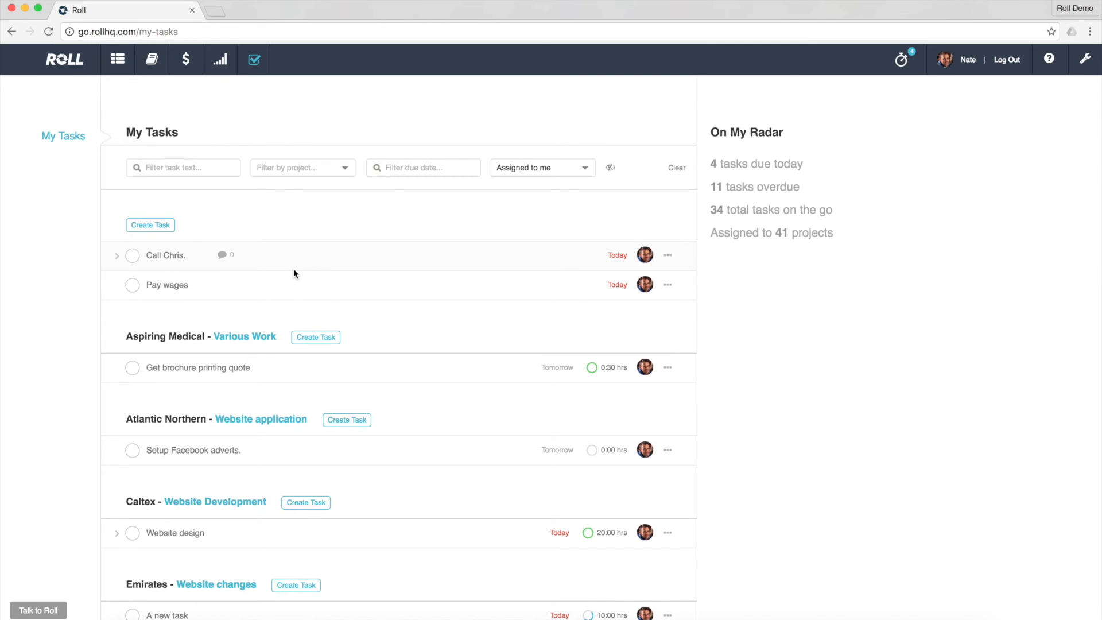
mouse_move(171, 284)
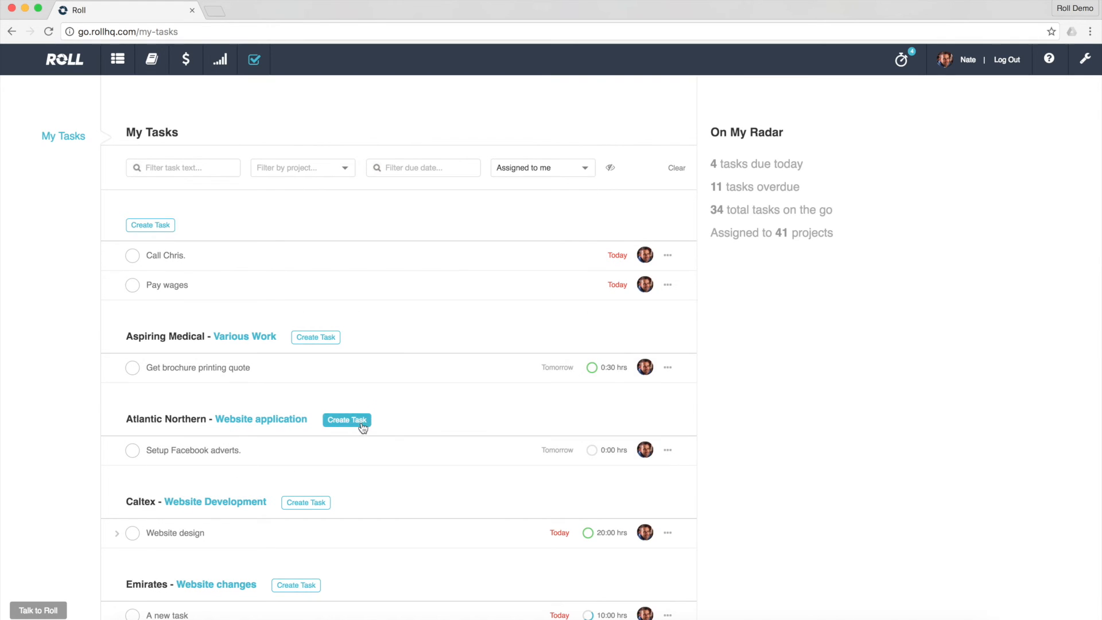
mouse_move(430, 416)
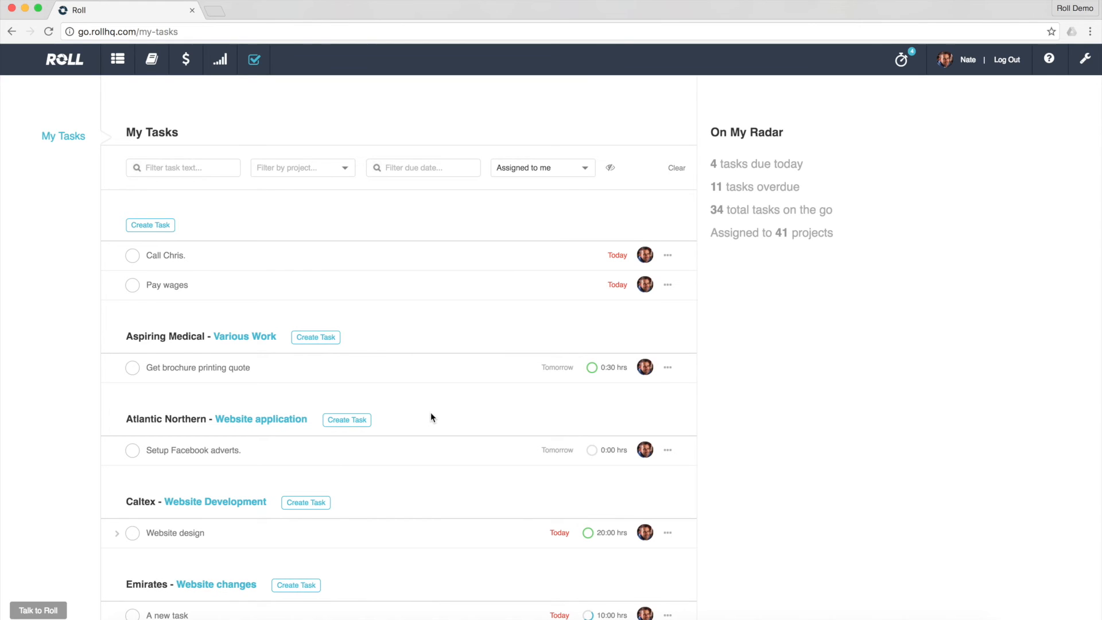
mouse_move(485, 409)
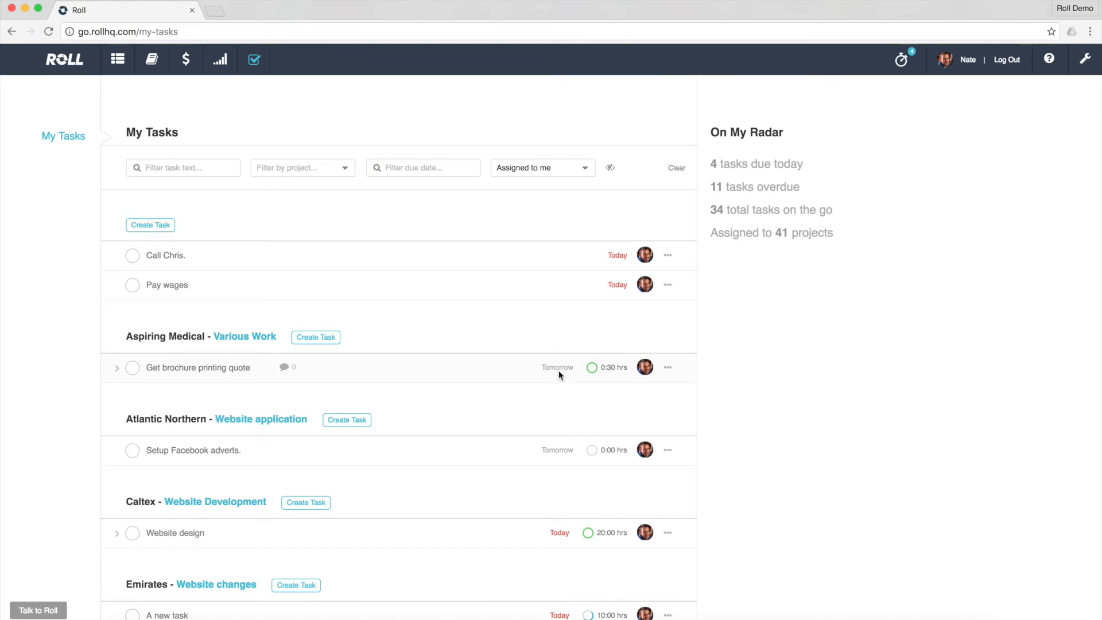
mouse_move(593, 367)
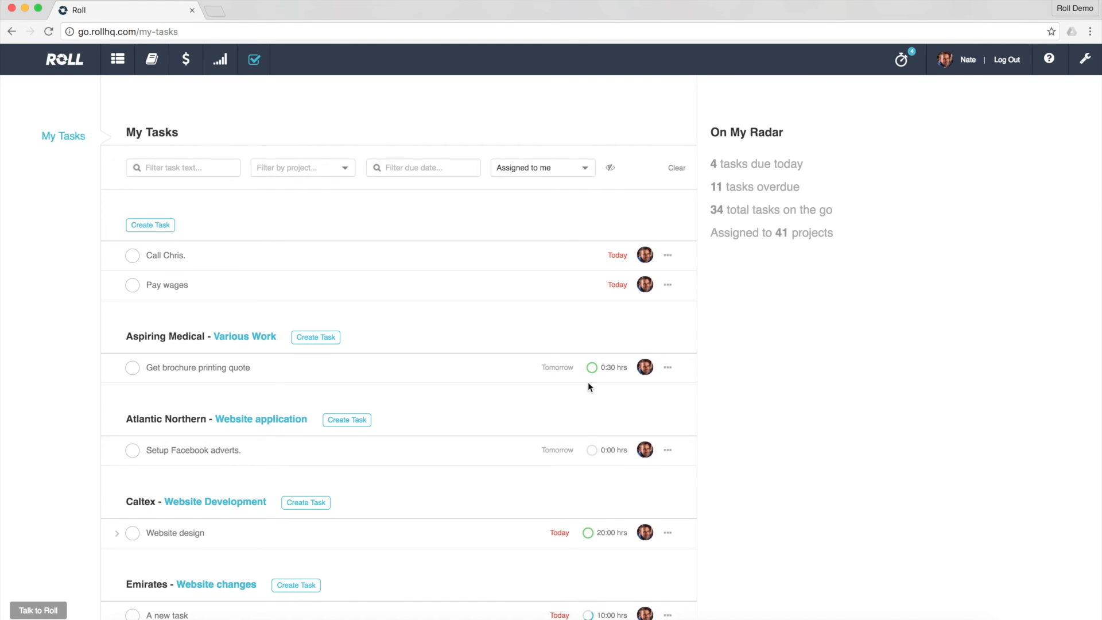
mouse_move(456, 187)
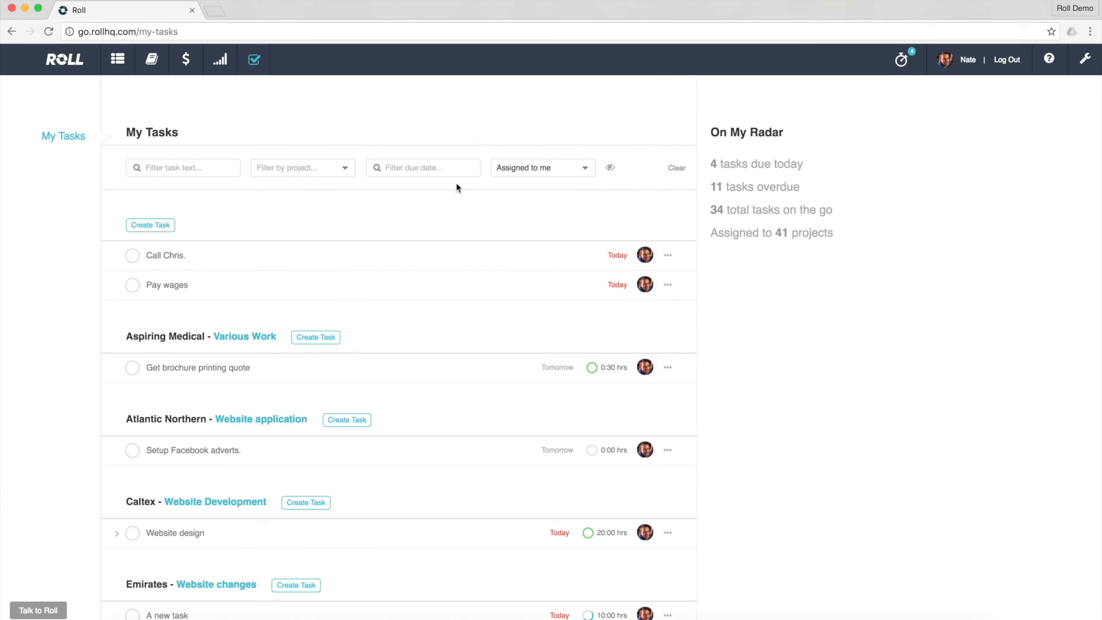
Filter My Tasks by due date to Today, leaving the due-date choices visible
left_click(423, 168)
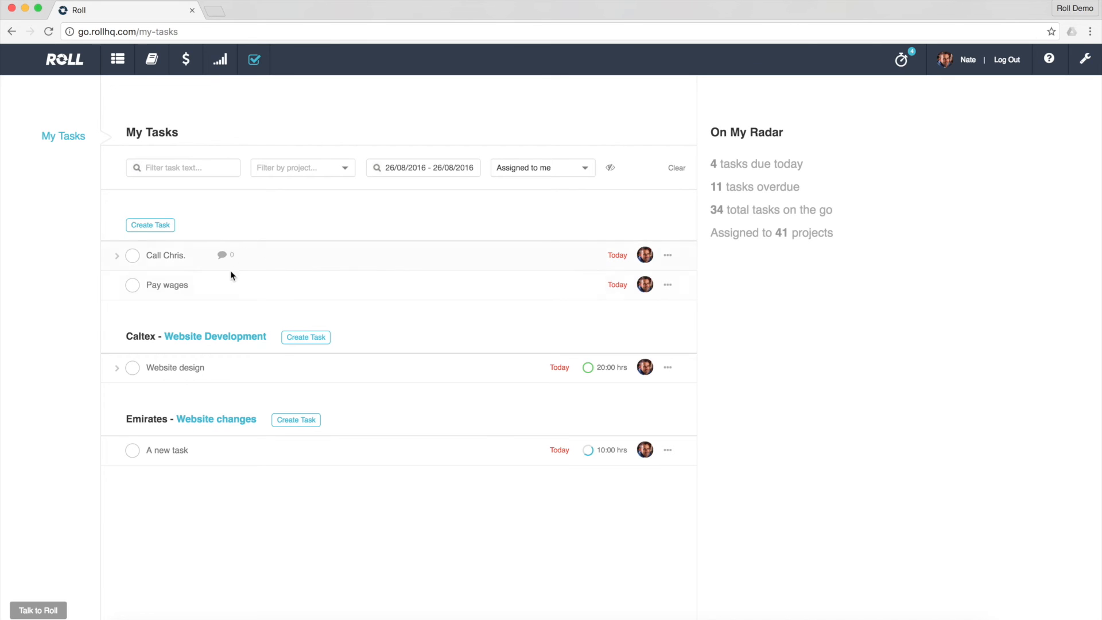
mouse_move(253, 315)
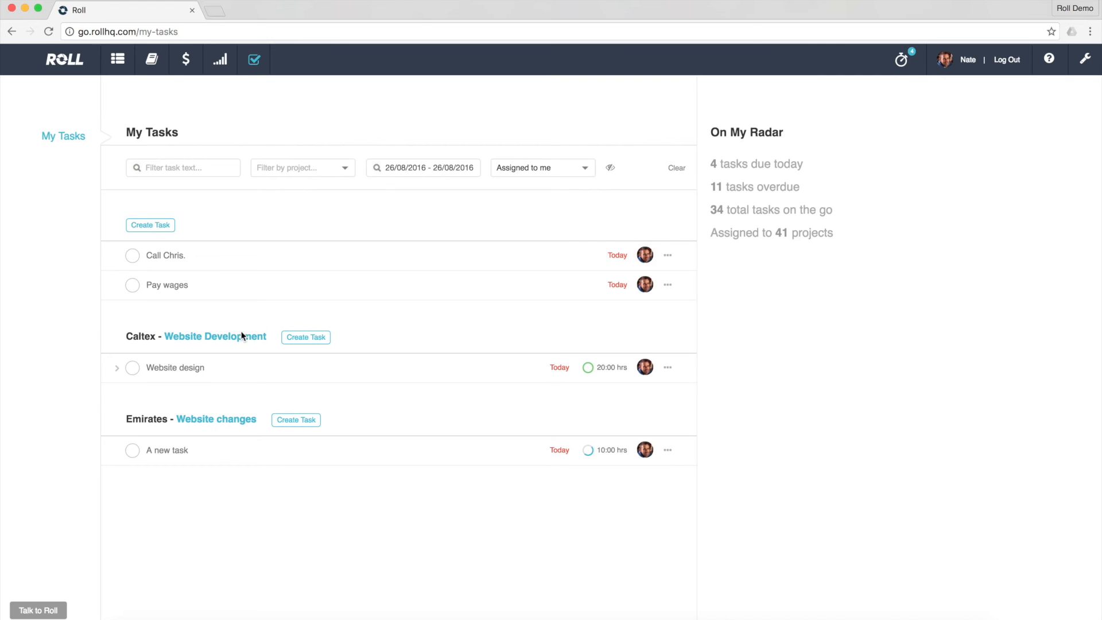
mouse_move(231, 421)
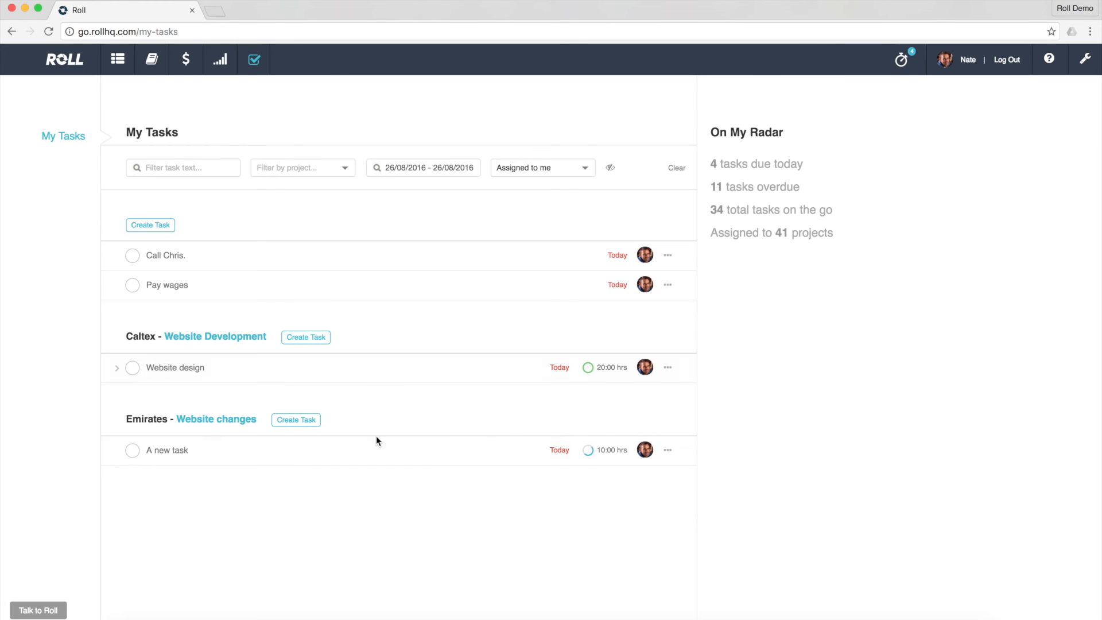
mouse_move(262, 256)
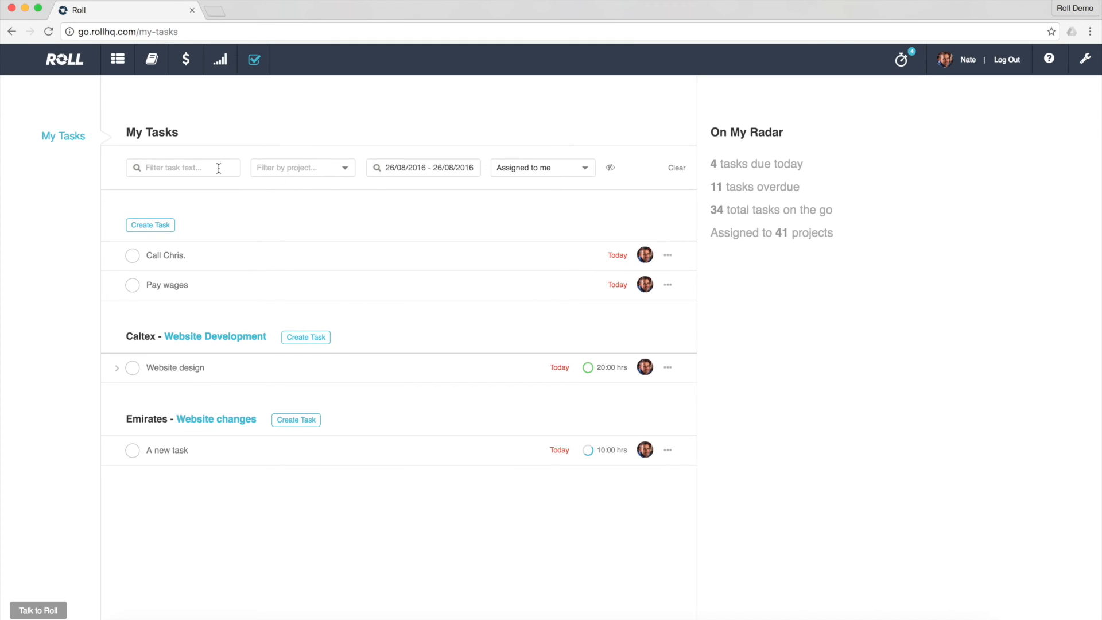
mouse_move(309, 172)
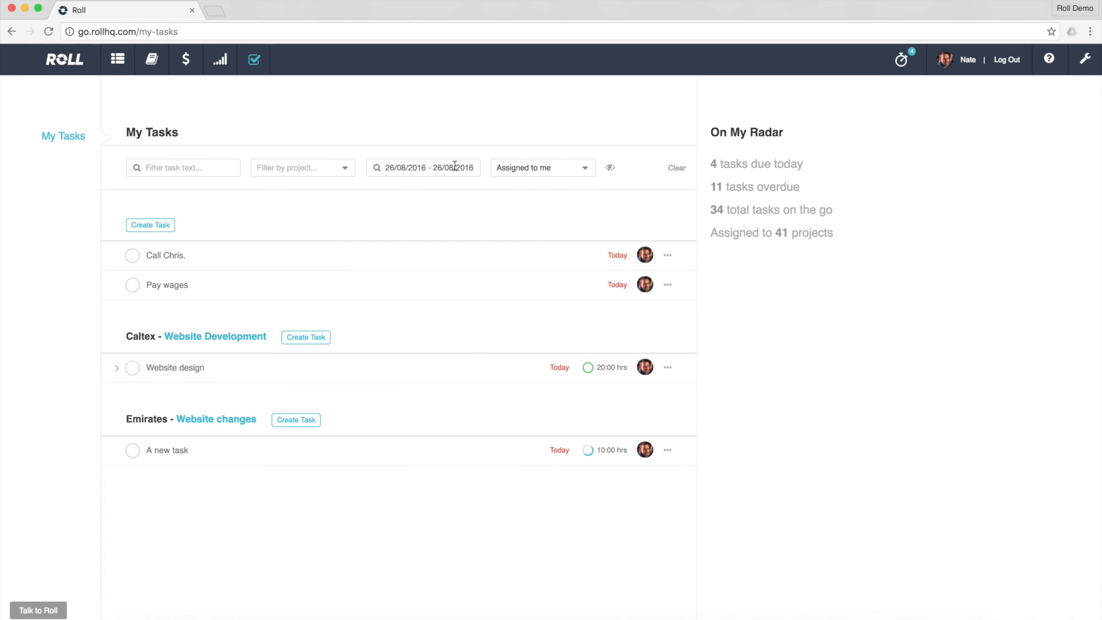
left_click(424, 168)
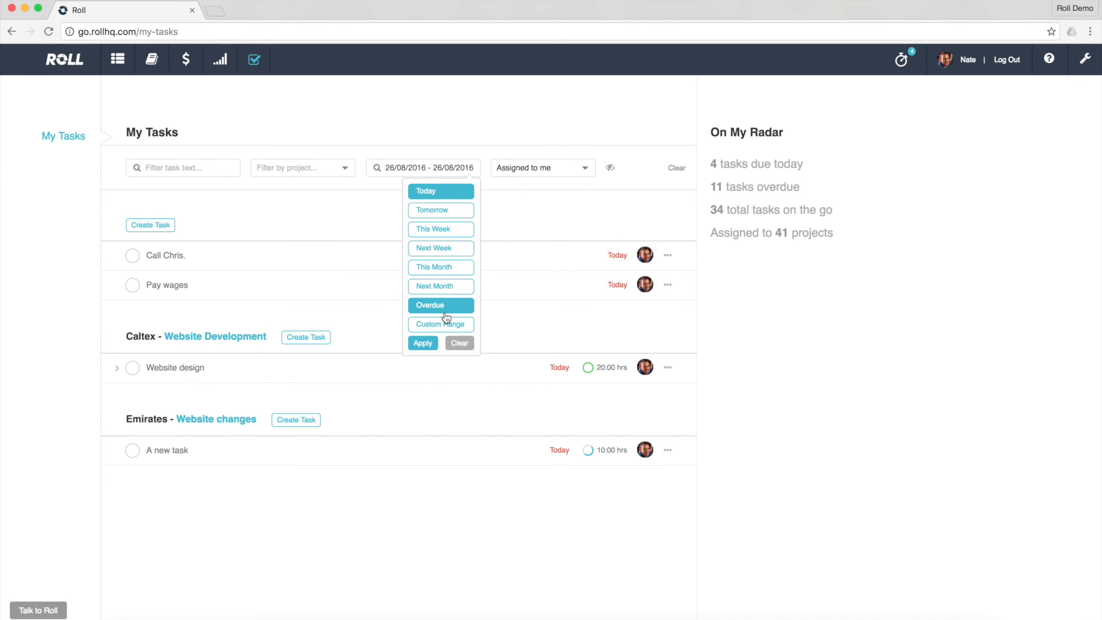
mouse_move(457, 308)
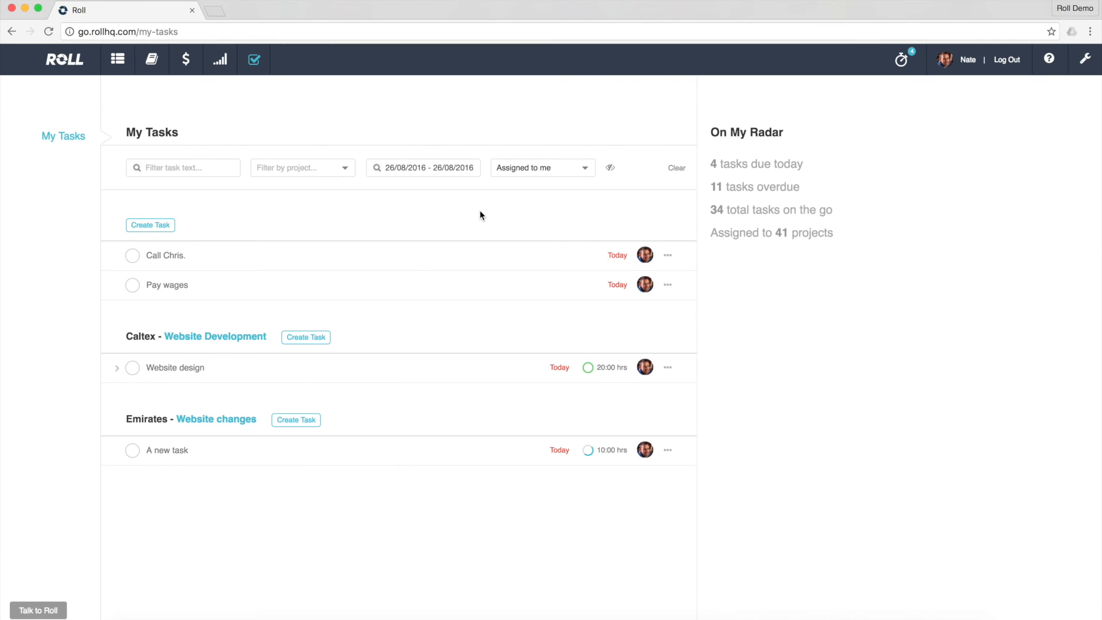
mouse_move(312, 108)
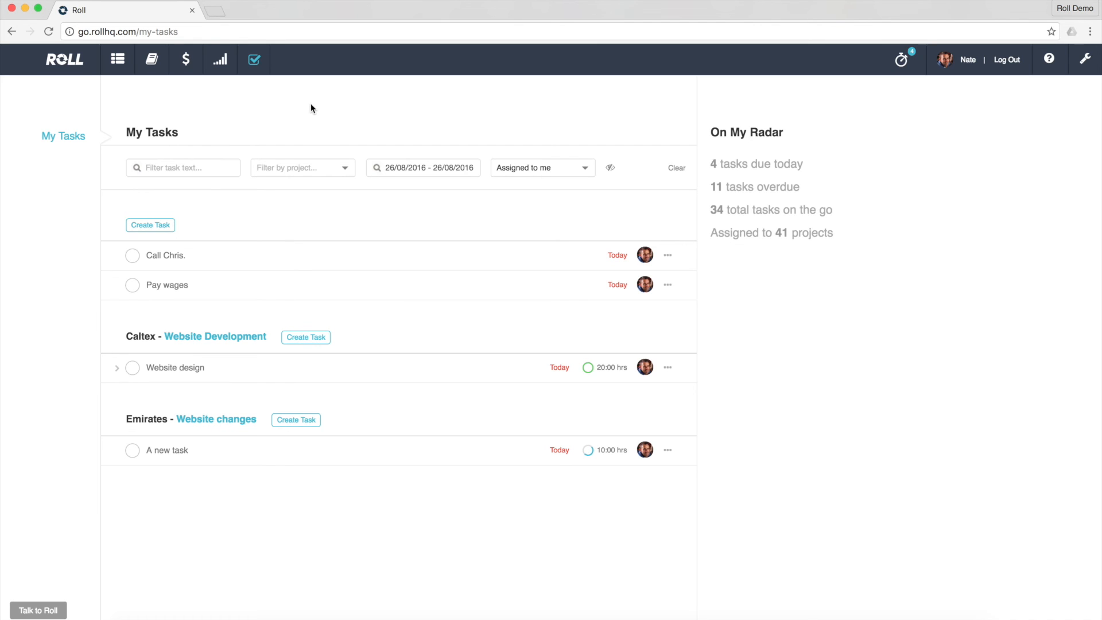
mouse_move(117, 59)
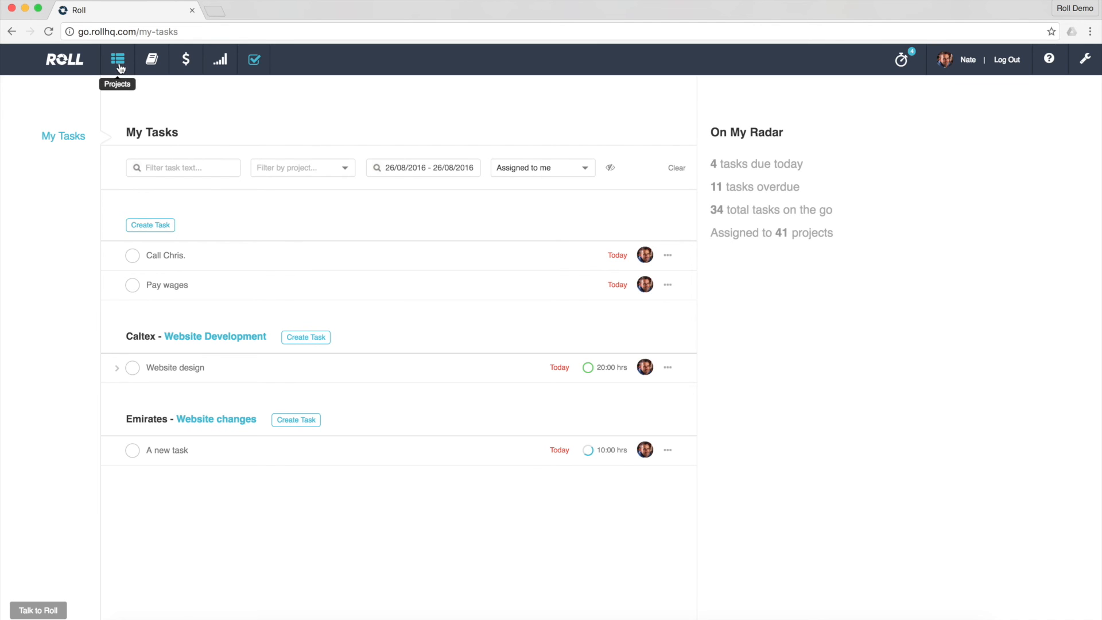
Reopen the in-progress Caltex Website Development project, check its tasks, and return to Project Info
left_click(117, 59)
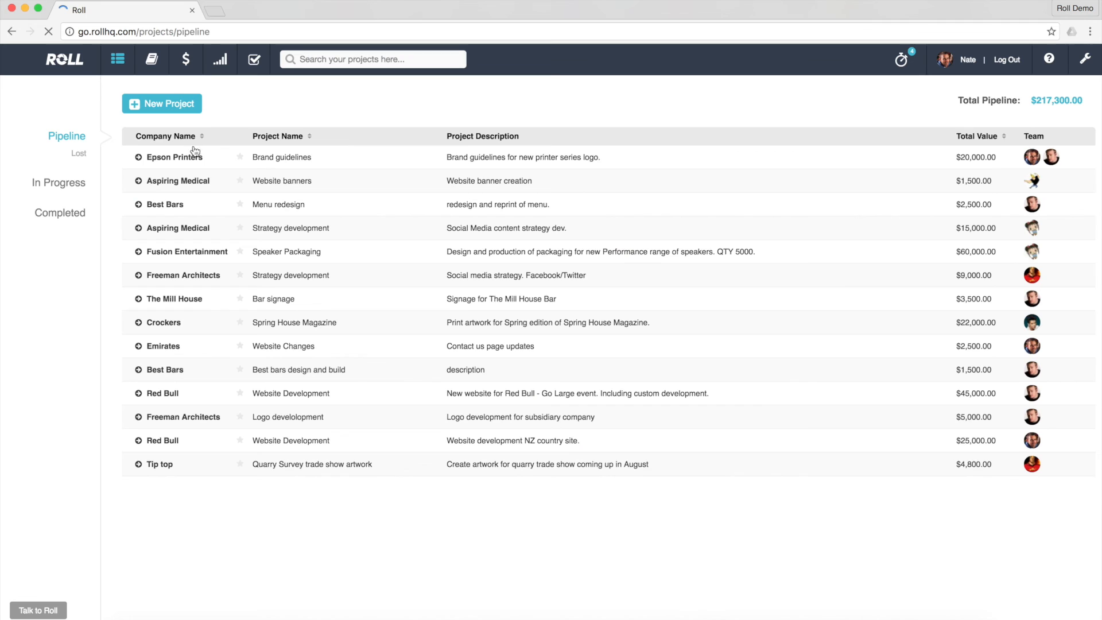
left_click(58, 182)
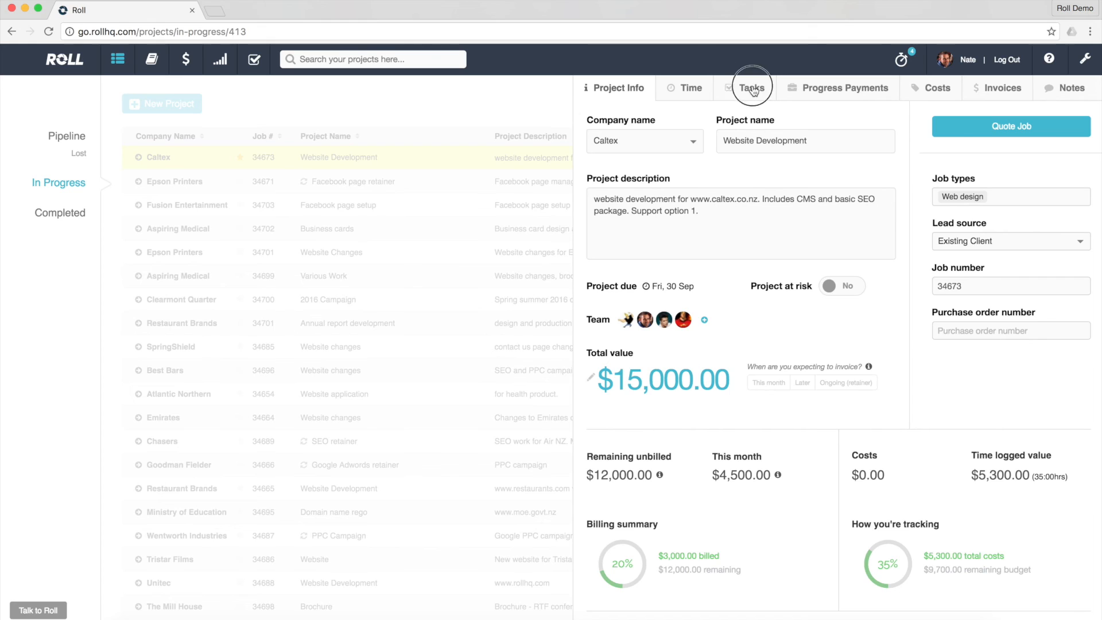
left_click(751, 87)
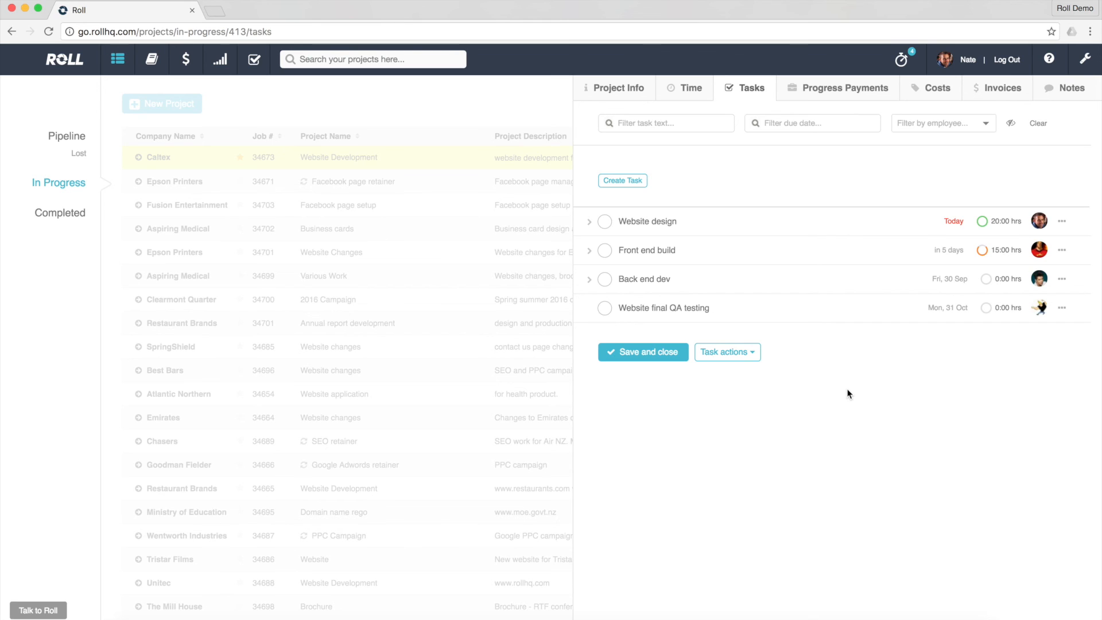
left_click(617, 88)
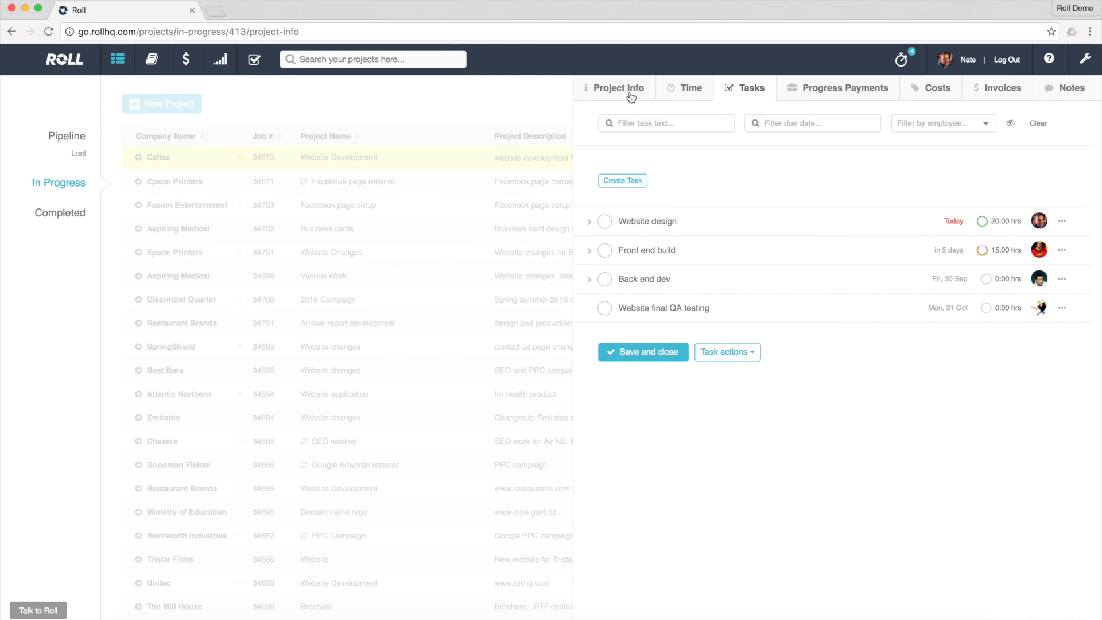
left_click(617, 89)
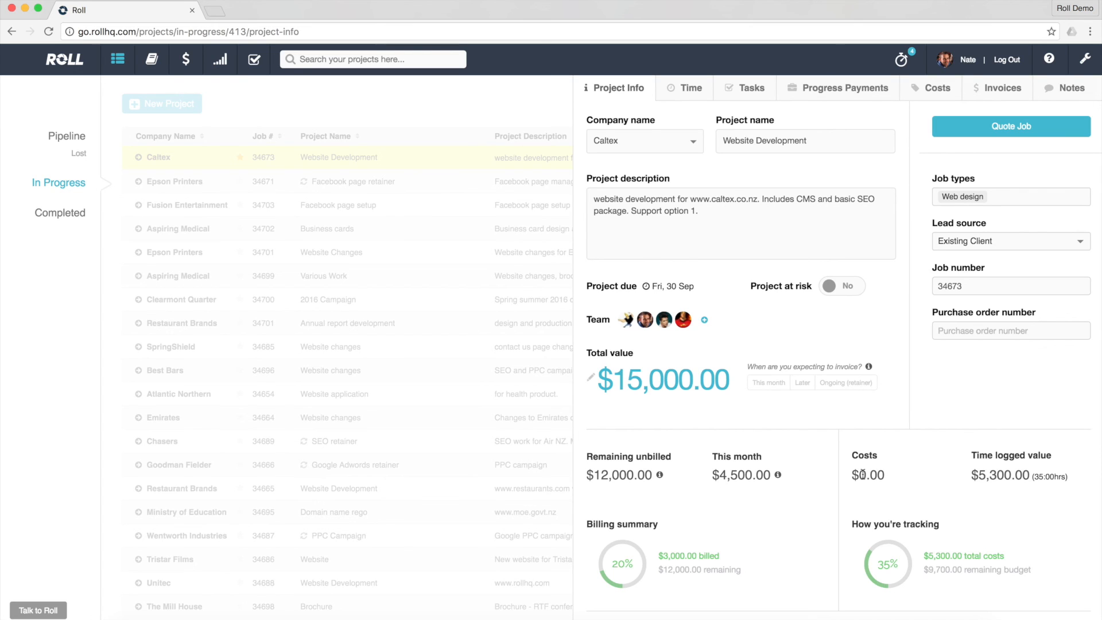